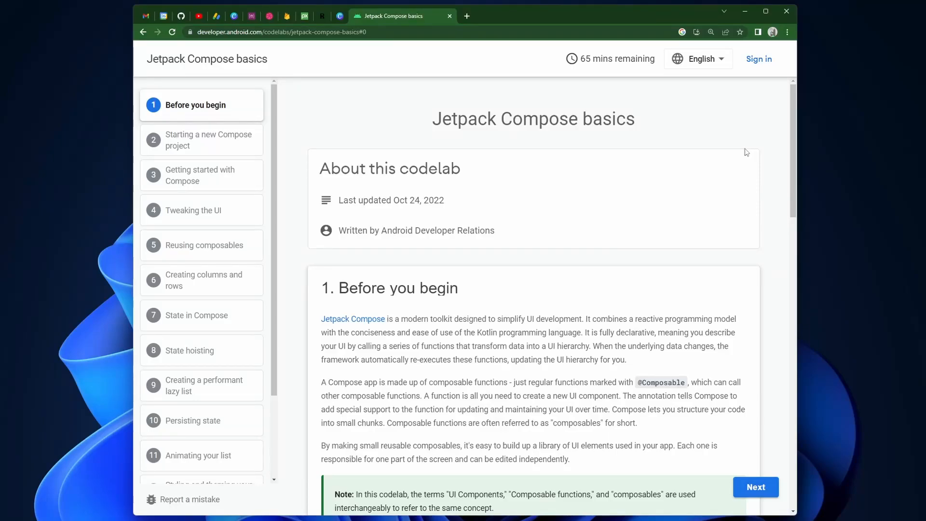
{"action": "mouse_move", "coordinate": [739, 153]}
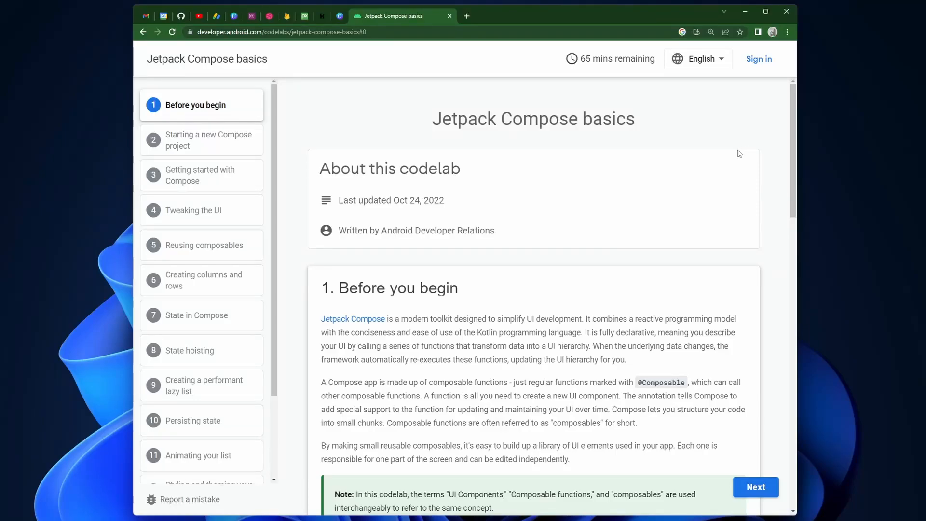
{"action": "mouse_move", "coordinate": [628, 301]}
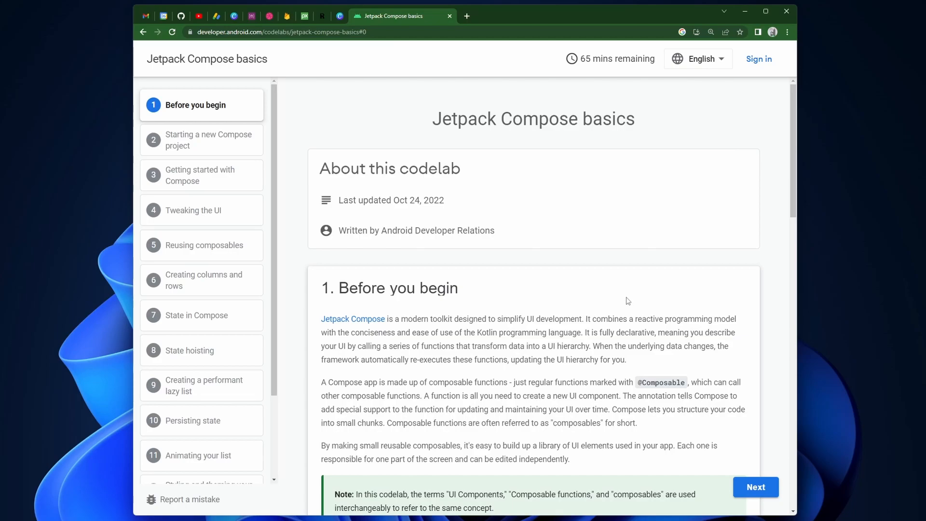
{"action": "mouse_move", "coordinate": [522, 177]}
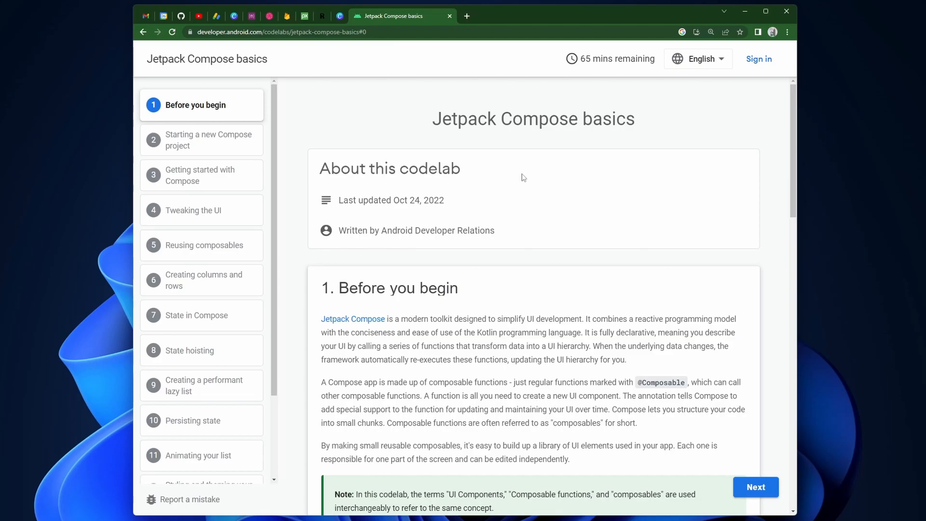
Read the codelab intro, highlighting 'Jetpack Compose basics', 'reactive programming model' and 'declarative'.
{"action": "left_click_drag", "start_coordinate": [435, 119], "coordinate": [558, 119]}
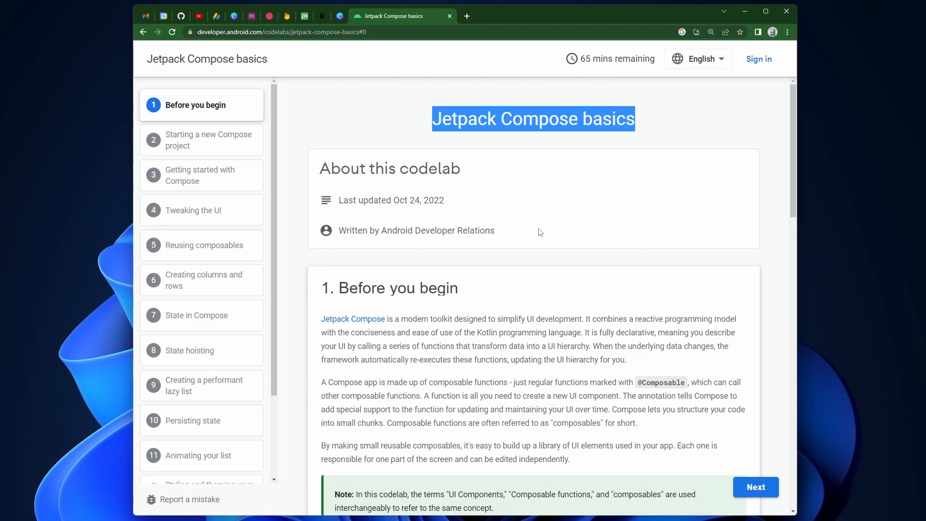
{"action": "scroll", "scroll_direction": "down", "scroll_amount": 3}
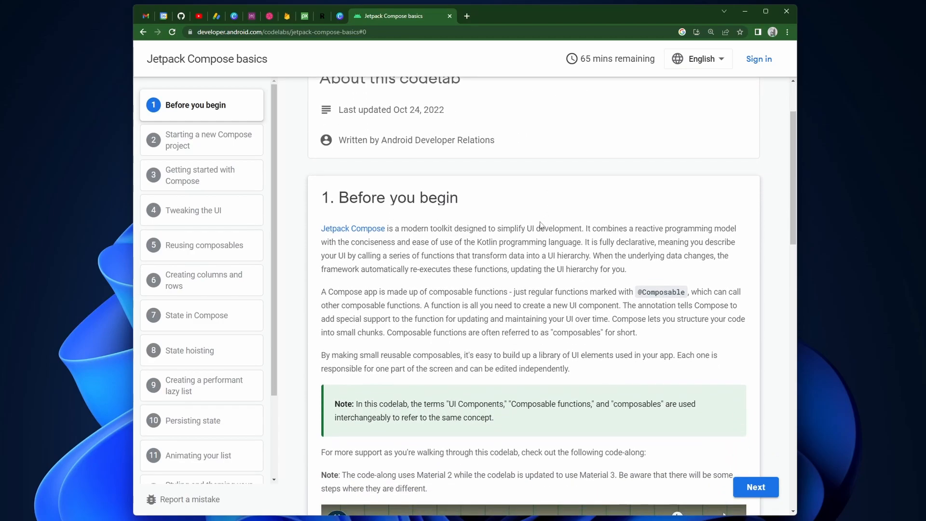
{"action": "mouse_move", "coordinate": [488, 166]}
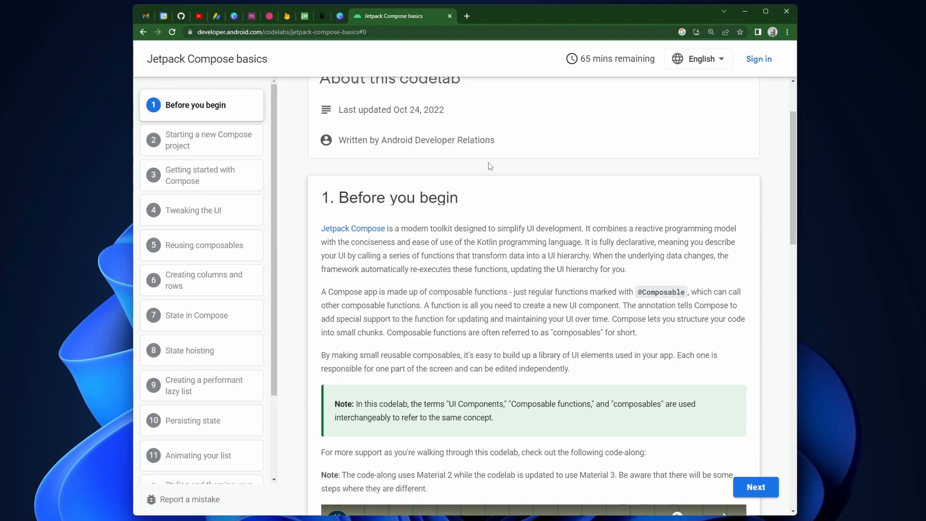
{"action": "mouse_move", "coordinate": [290, 174]}
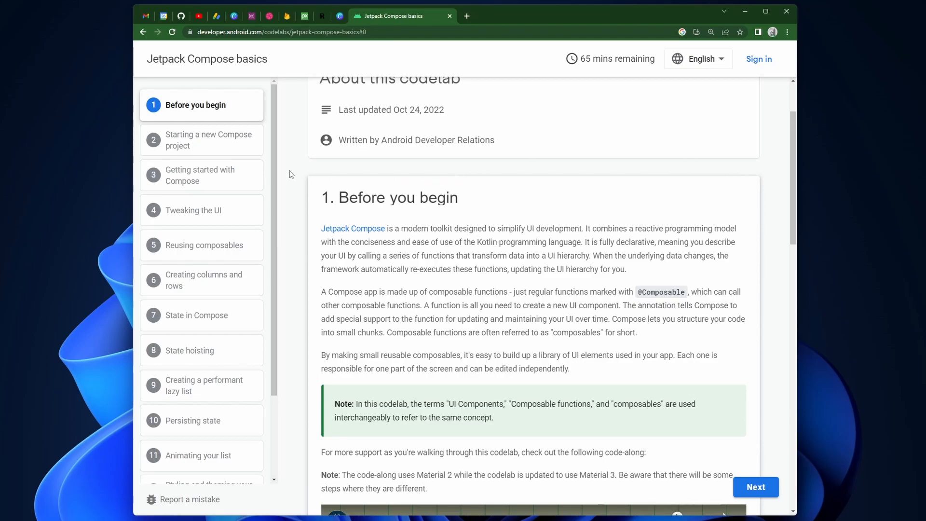
{"action": "scroll", "scroll_direction": "down", "scroll_amount": 3}
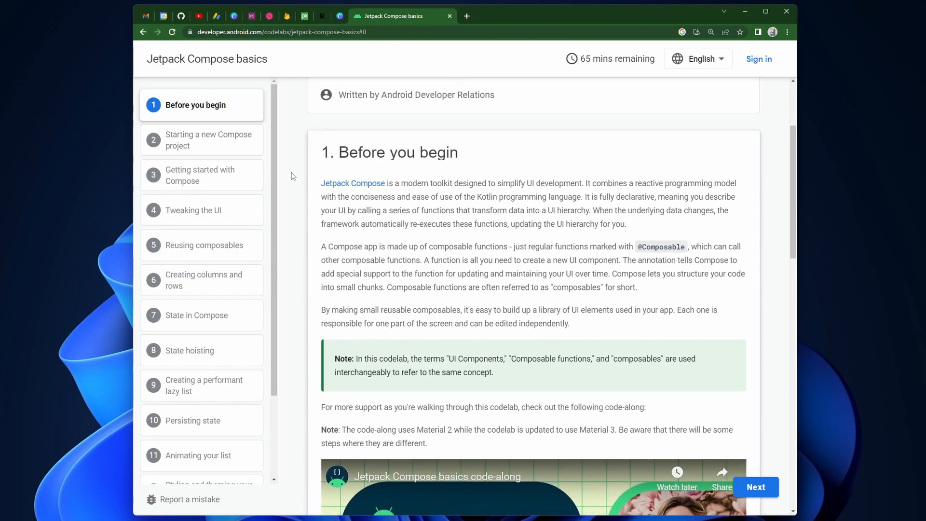
{"action": "scroll", "scroll_direction": "down", "scroll_amount": 3}
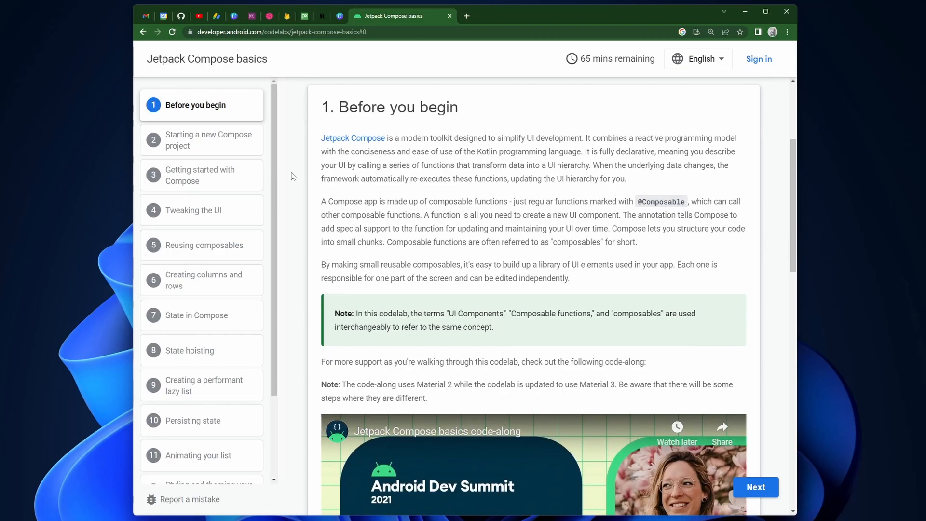
{"action": "mouse_move", "coordinate": [299, 159]}
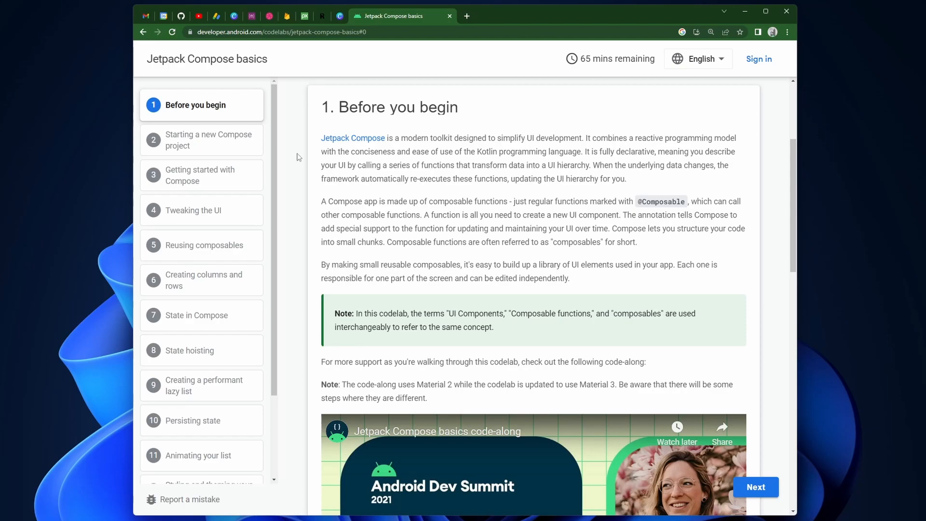
{"action": "mouse_move", "coordinate": [298, 170]}
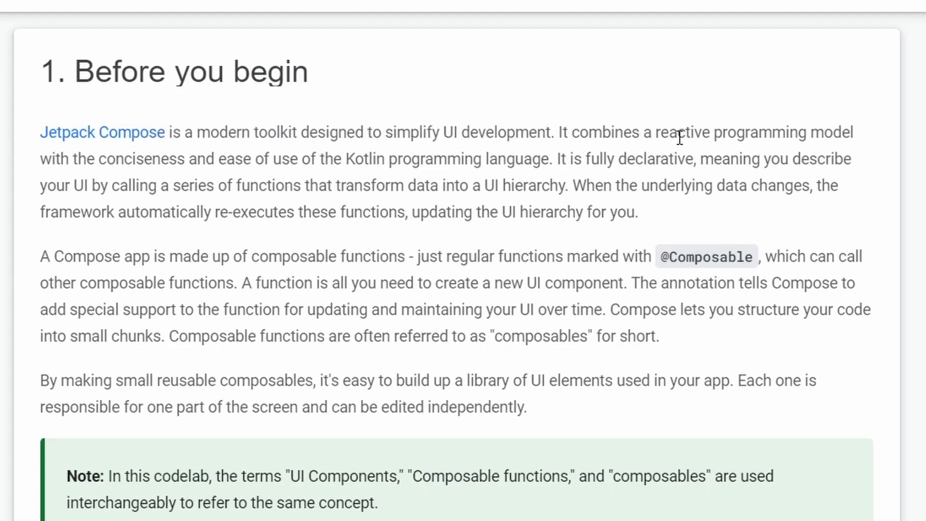
{"action": "left_click_drag", "start_coordinate": [656, 132], "coordinate": [823, 132]}
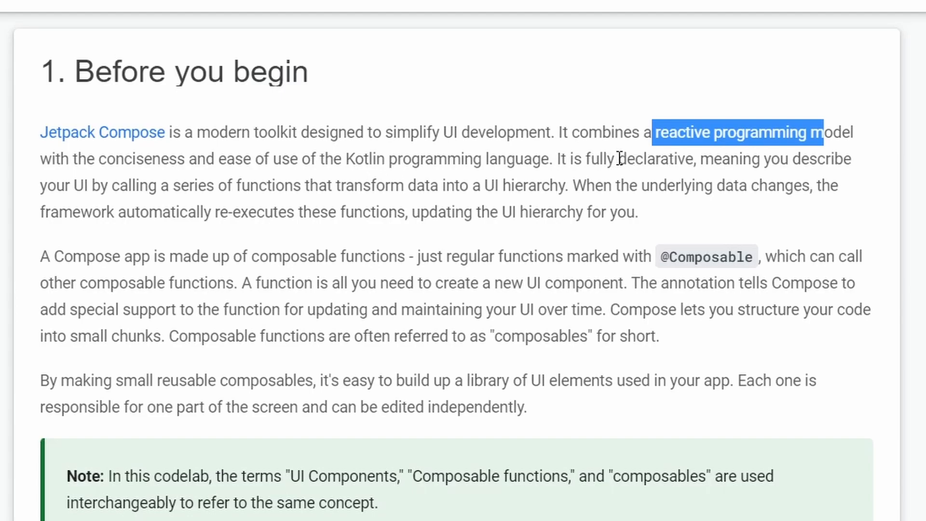
{"action": "double_click", "coordinate": [656, 159]}
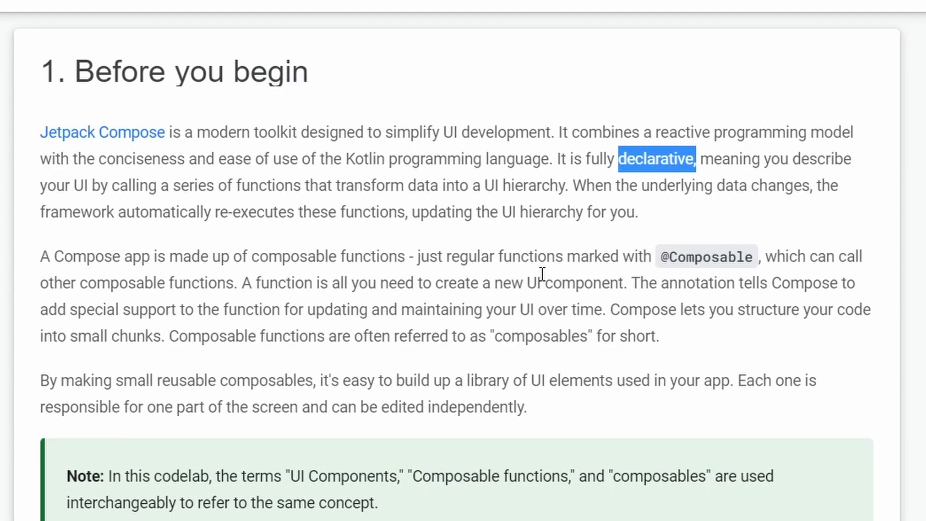
{"action": "mouse_move", "coordinate": [535, 281]}
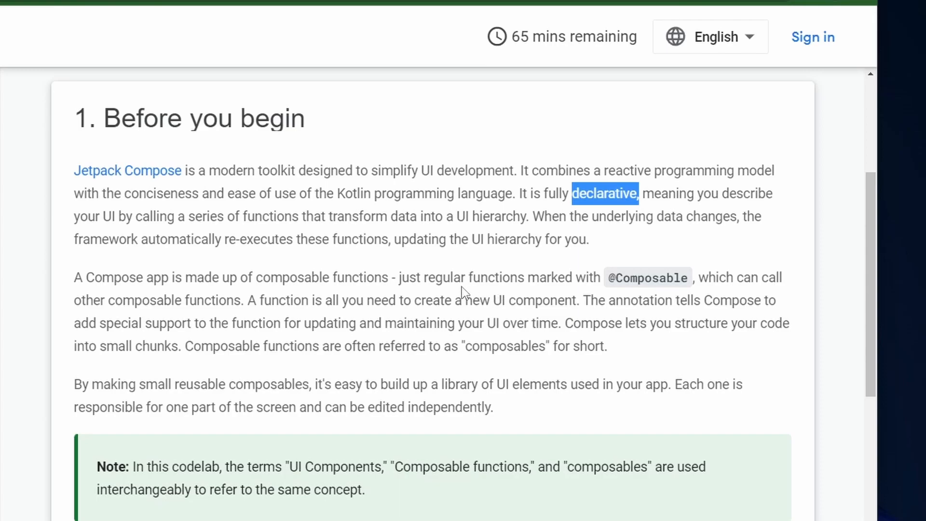
Scroll through the 'Starting a new Compose project' instructions.
{"action": "scroll", "scroll_direction": "down", "scroll_amount": 3}
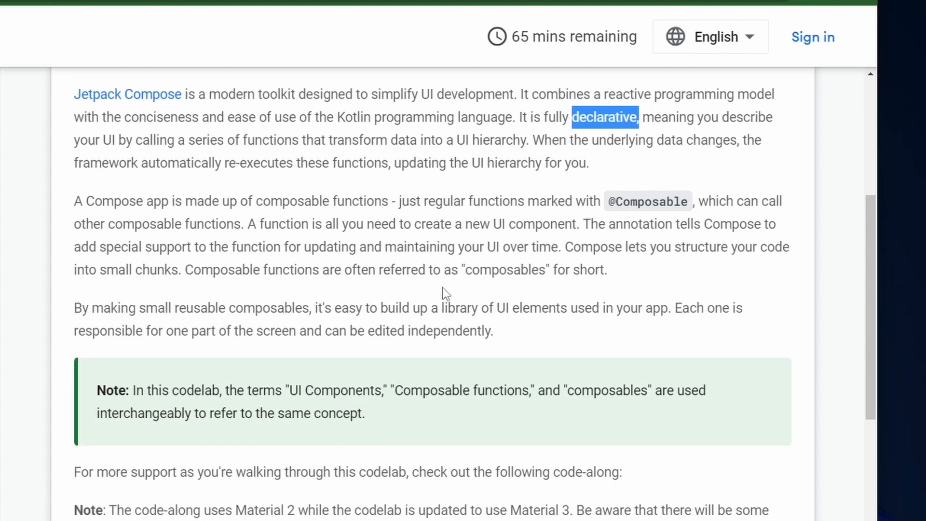
{"action": "mouse_move", "coordinate": [430, 293]}
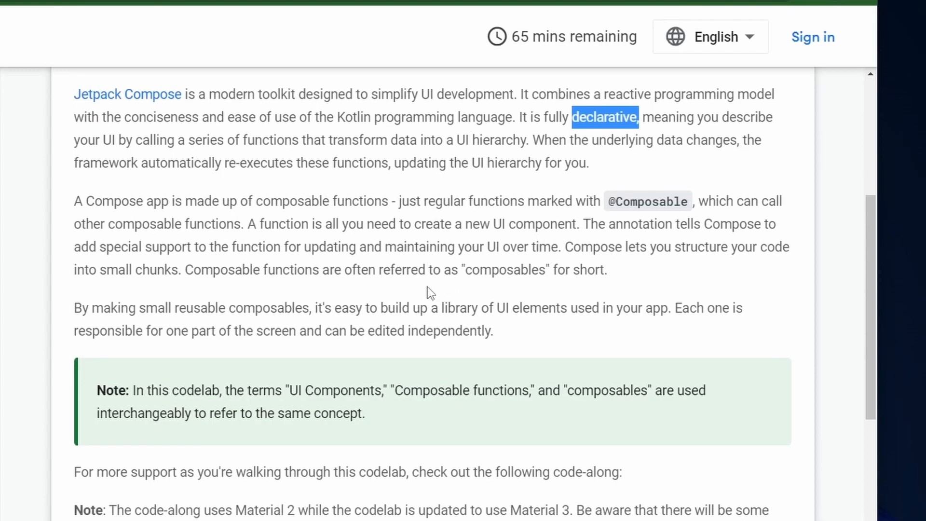
{"action": "scroll", "scroll_direction": "down", "scroll_amount": 3}
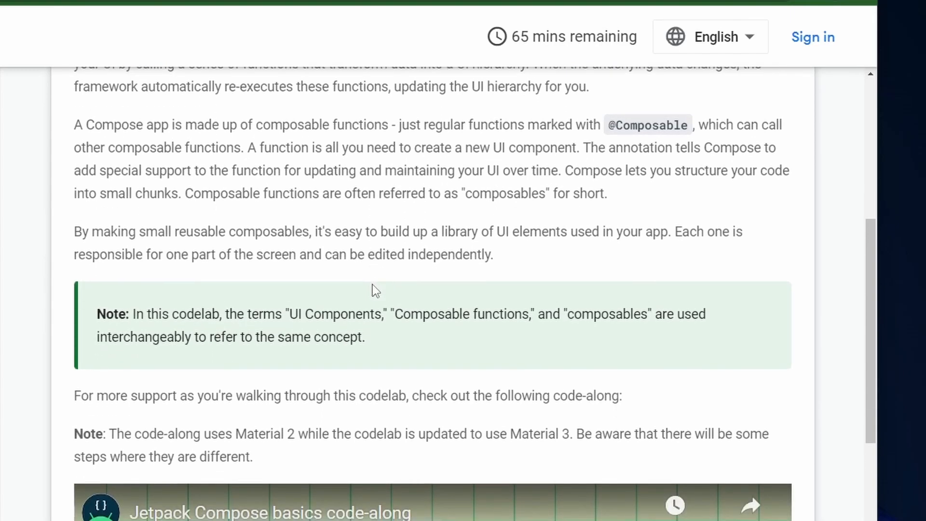
{"action": "scroll", "scroll_direction": "down", "scroll_amount": 3}
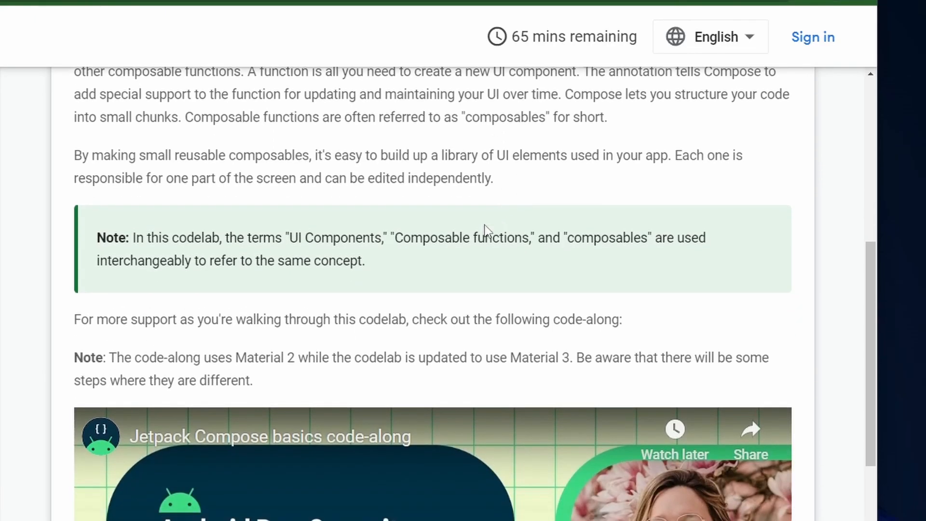
{"action": "scroll", "scroll_direction": "down", "scroll_amount": 3}
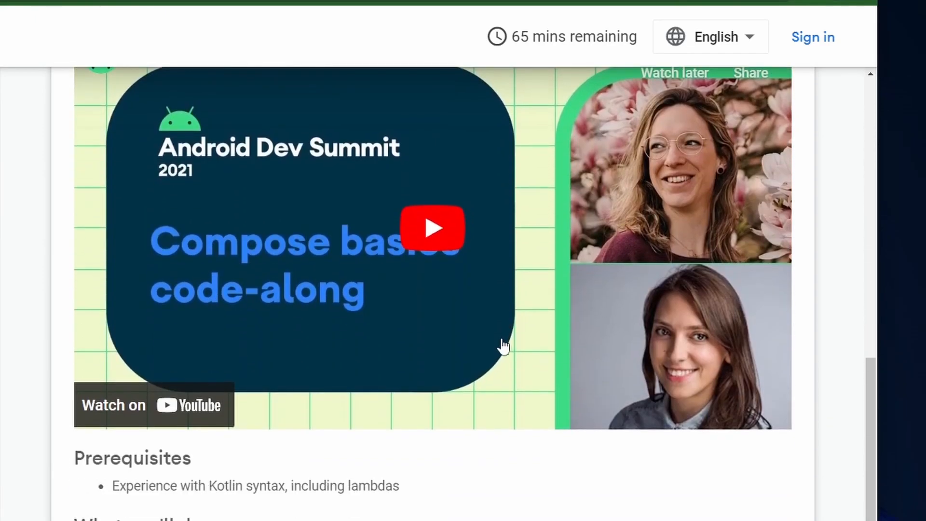
{"action": "scroll", "scroll_direction": "down", "scroll_amount": 3}
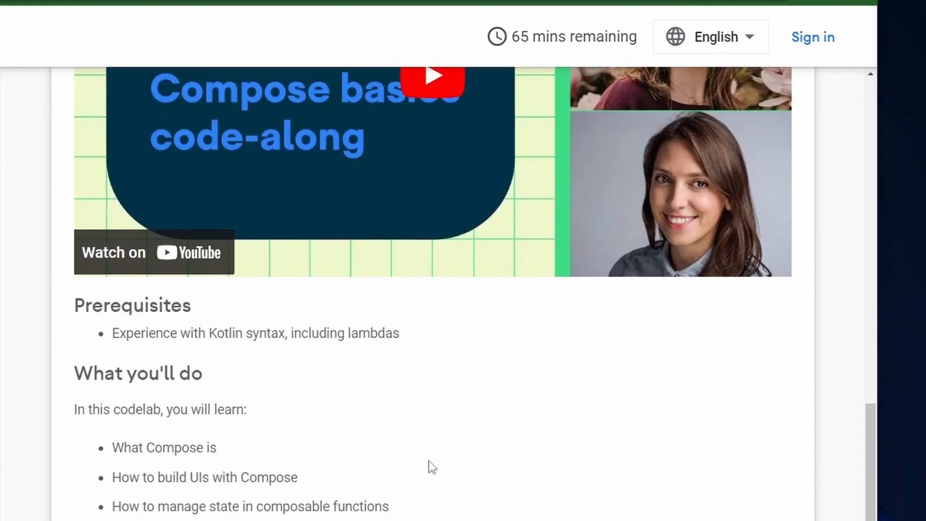
{"action": "scroll", "scroll_direction": "down", "scroll_amount": 3}
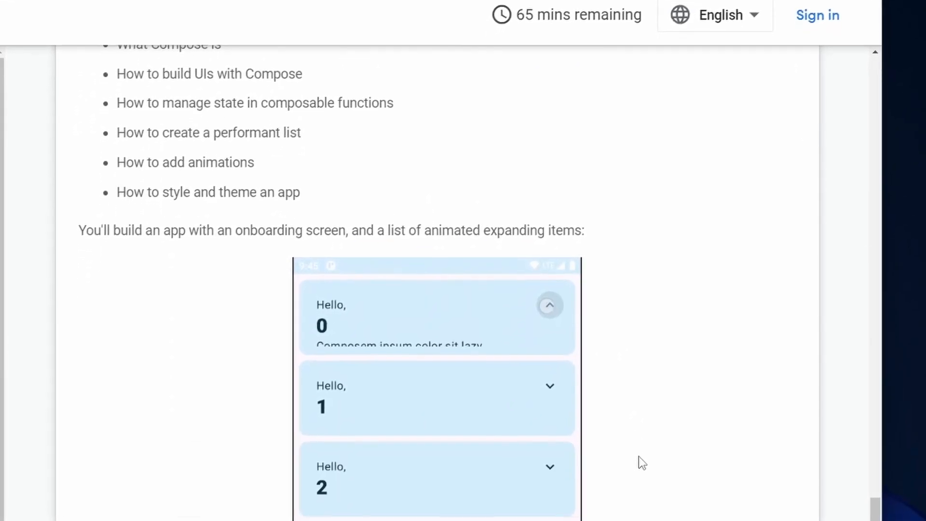
{"action": "scroll", "scroll_direction": "down", "scroll_amount": 3}
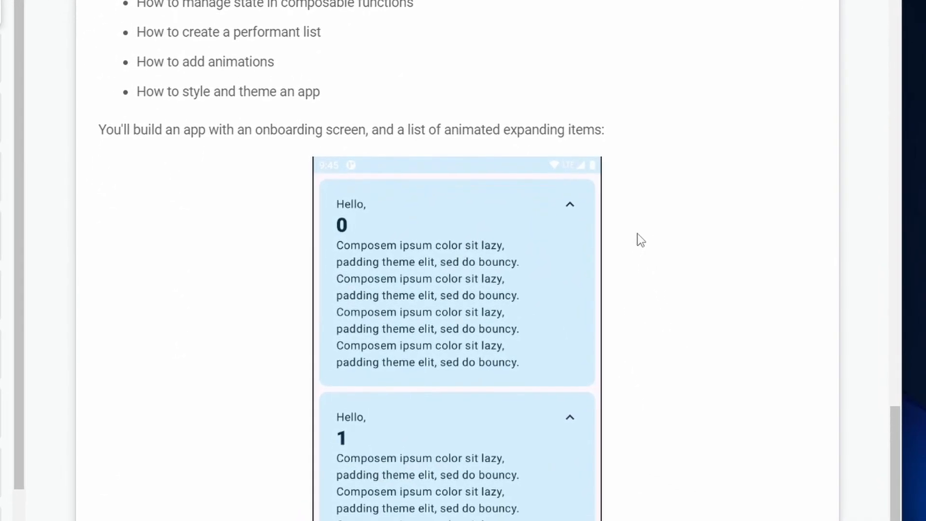
{"action": "scroll", "scroll_direction": "down", "scroll_amount": 3}
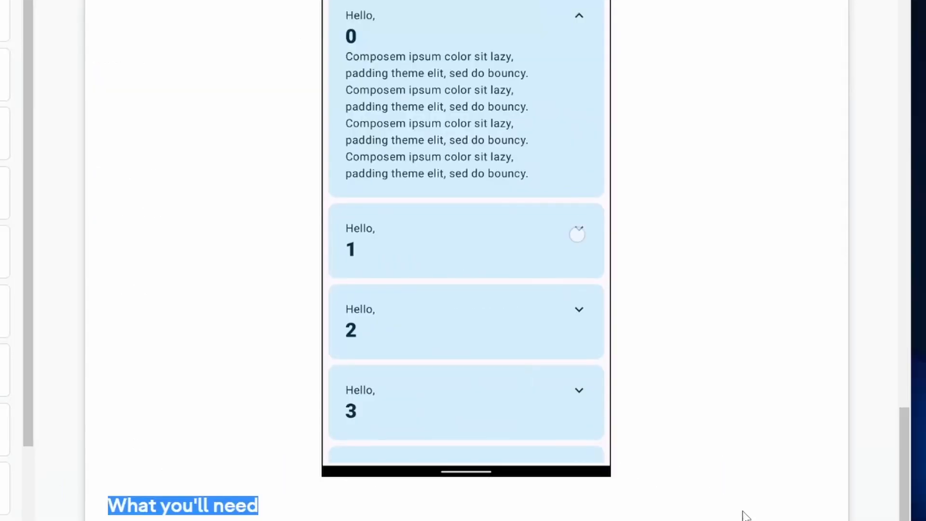
Reach the project setup details and highlight the project name 'Basics Codelab'.
{"action": "scroll", "scroll_direction": "down", "scroll_amount": 3}
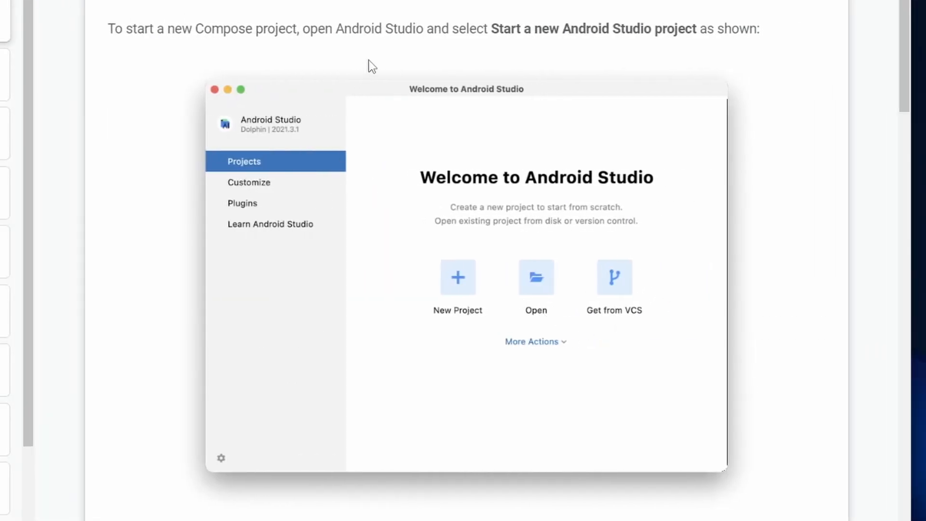
{"action": "scroll", "scroll_direction": "down", "scroll_amount": 3}
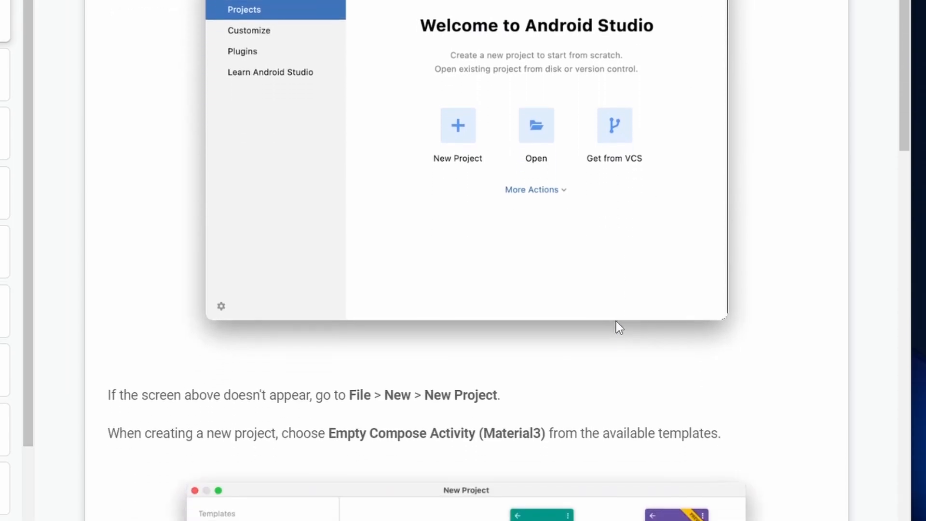
{"action": "scroll", "scroll_direction": "down", "scroll_amount": 3}
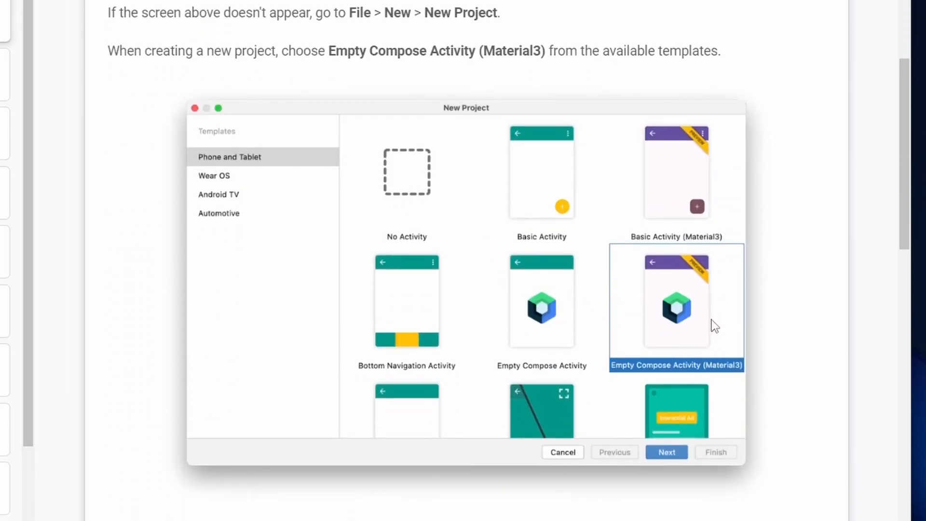
{"action": "scroll", "scroll_direction": "down", "scroll_amount": 3}
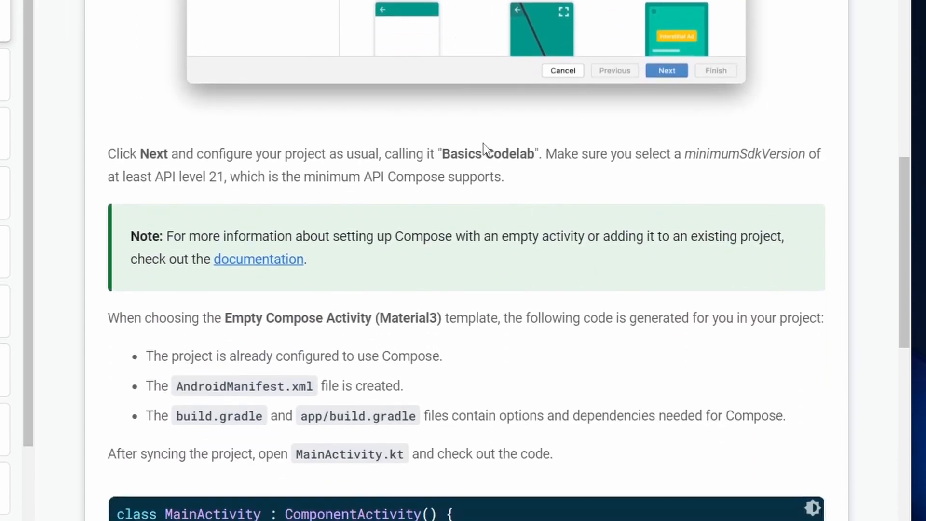
{"action": "double_click", "coordinate": [488, 154]}
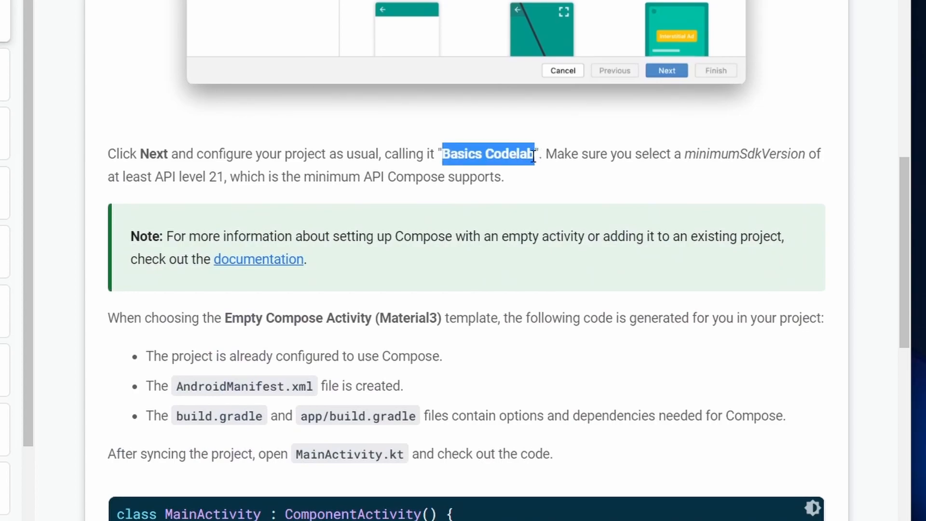
{"action": "scroll", "scroll_direction": "down", "scroll_amount": 3}
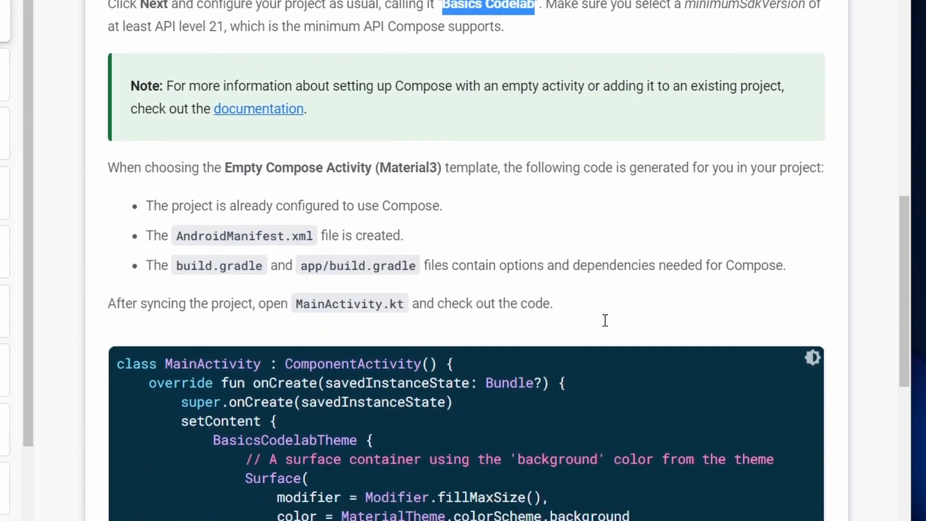
{"action": "scroll", "scroll_direction": "down", "scroll_amount": 3}
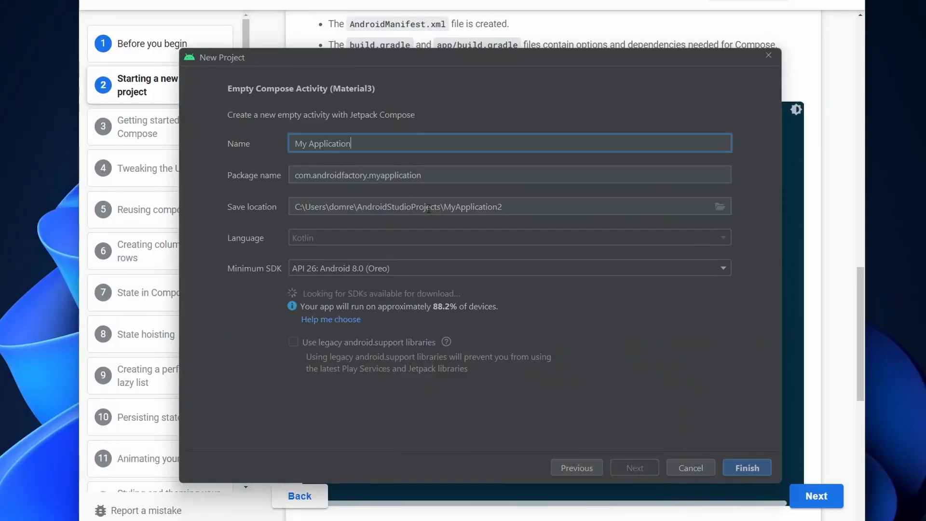
Name the new Empty Compose Activity project 'Basics Codelab'.
{"action": "type", "text": "Basics Codelab"}
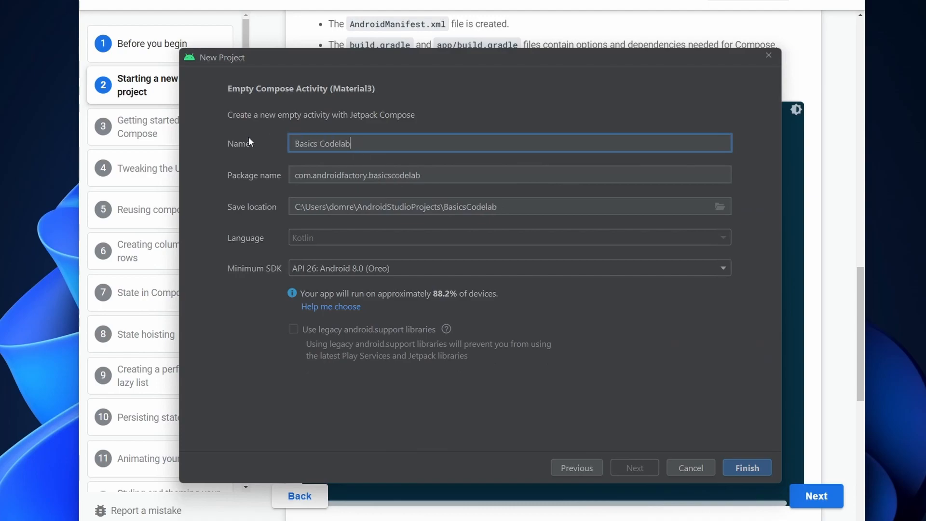
{"action": "mouse_move", "coordinate": [331, 265]}
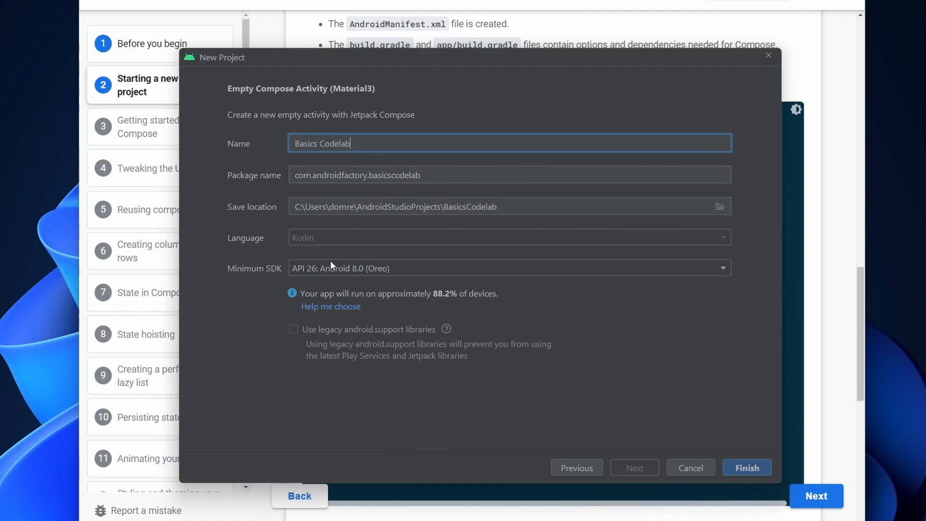
{"action": "mouse_move", "coordinate": [467, 296]}
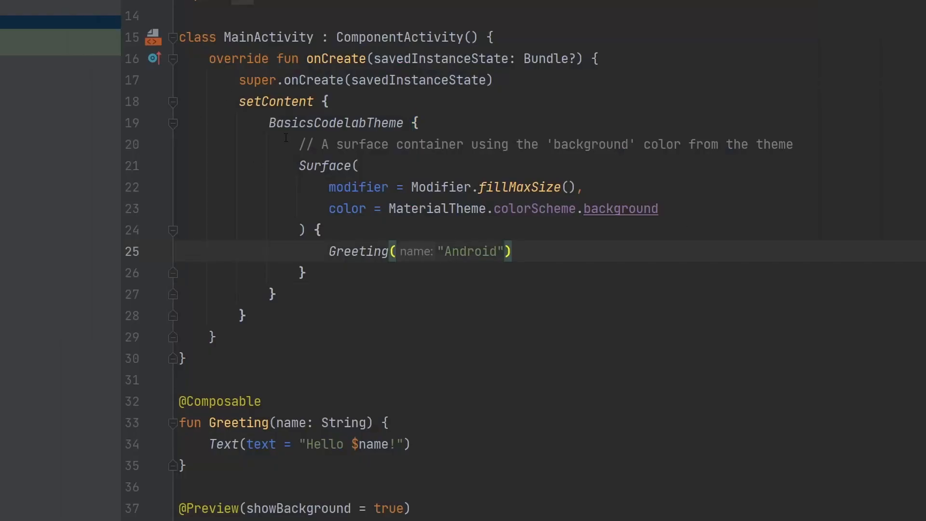
Scroll MainActivity.kt to view the setContent block and Greeting composable.
{"action": "scroll", "scroll_direction": "down", "scroll_amount": 3}
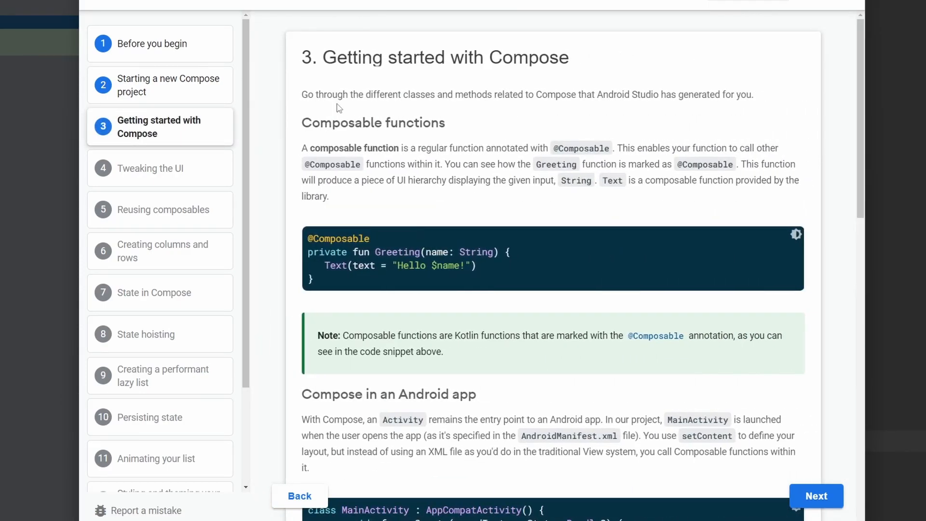
Highlight the Greeting composable snippet and read on through the composable functions explanation.
{"action": "double_click", "coordinate": [372, 122]}
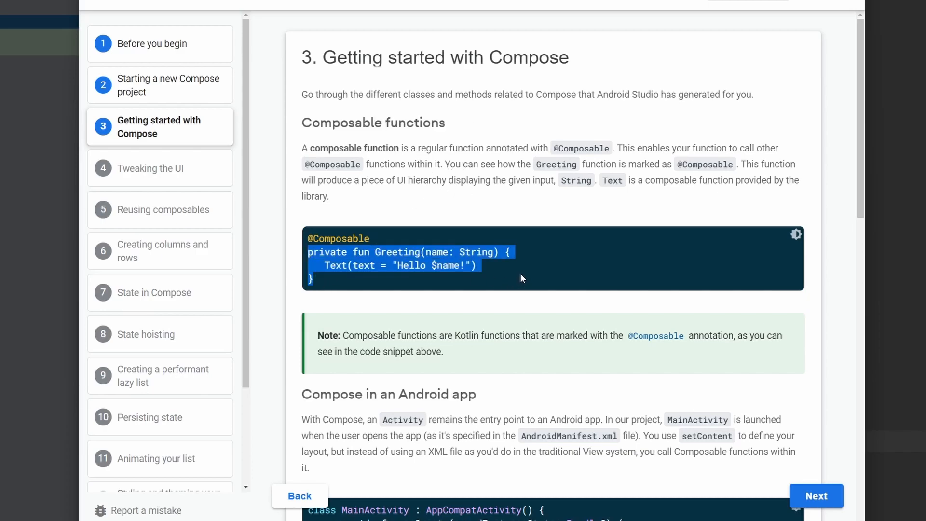
{"action": "left_click", "coordinate": [510, 277]}
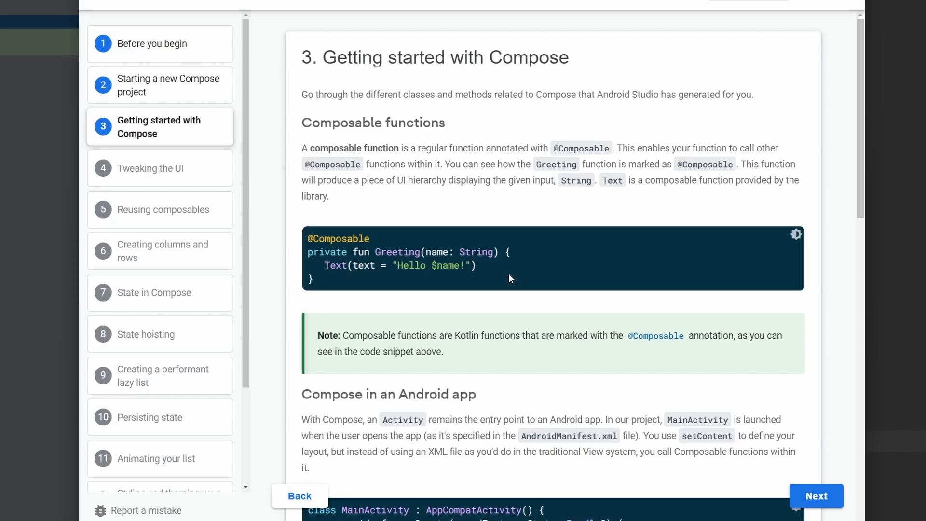
{"action": "mouse_move", "coordinate": [500, 276]}
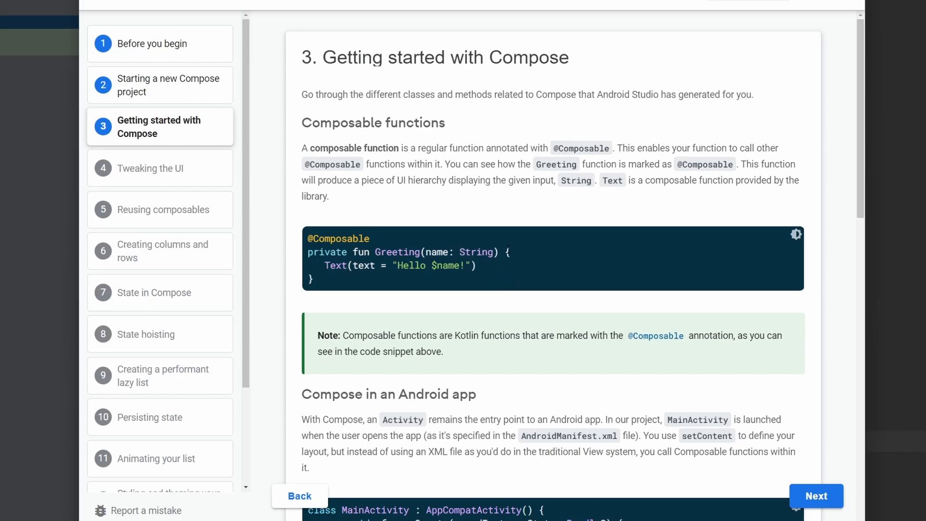
{"action": "mouse_move", "coordinate": [494, 267]}
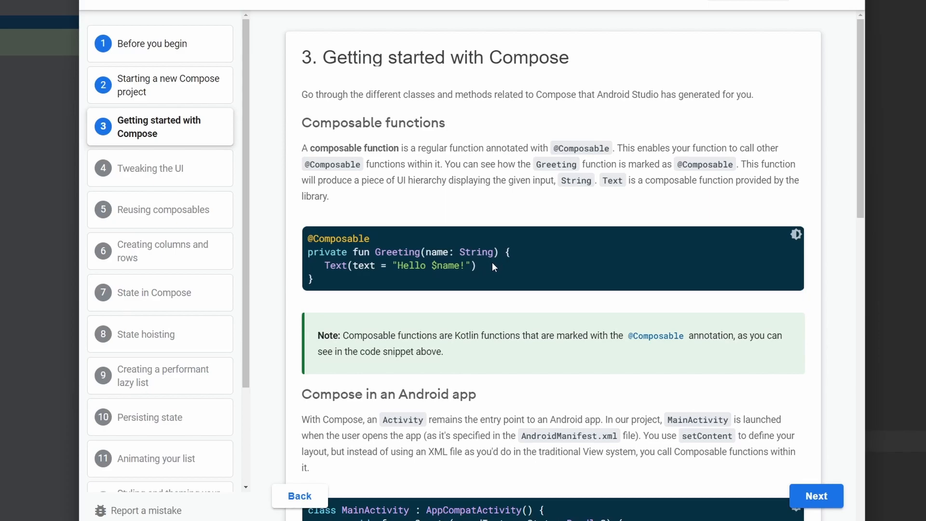
{"action": "mouse_move", "coordinate": [486, 274]}
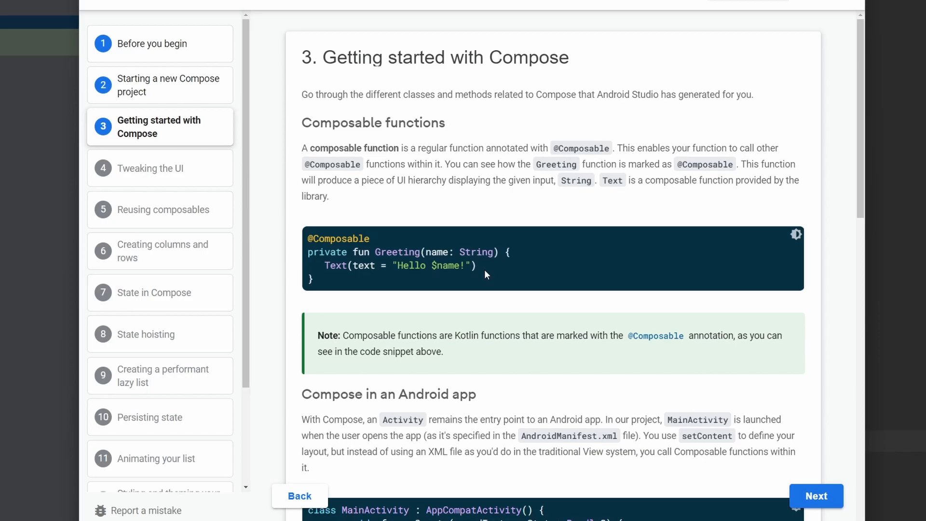
{"action": "mouse_move", "coordinate": [306, 284]}
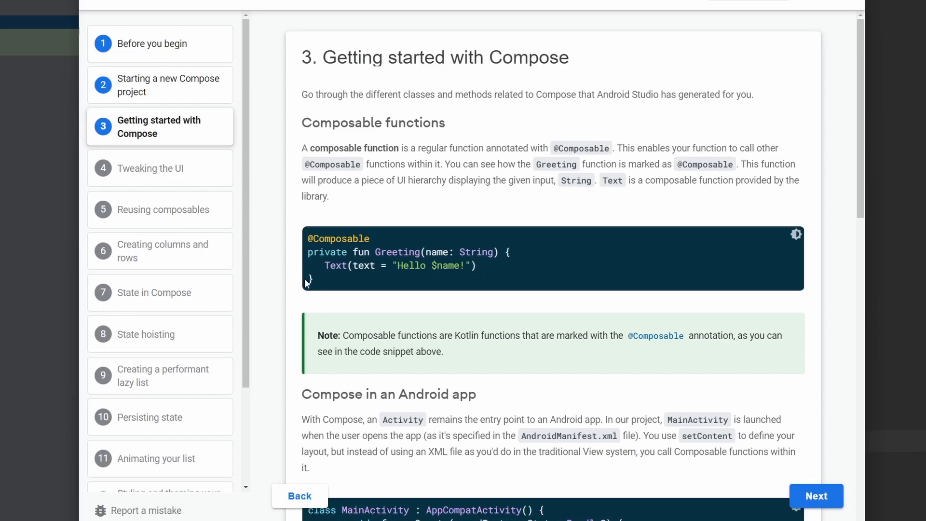
{"action": "scroll", "scroll_direction": "down", "scroll_amount": 3}
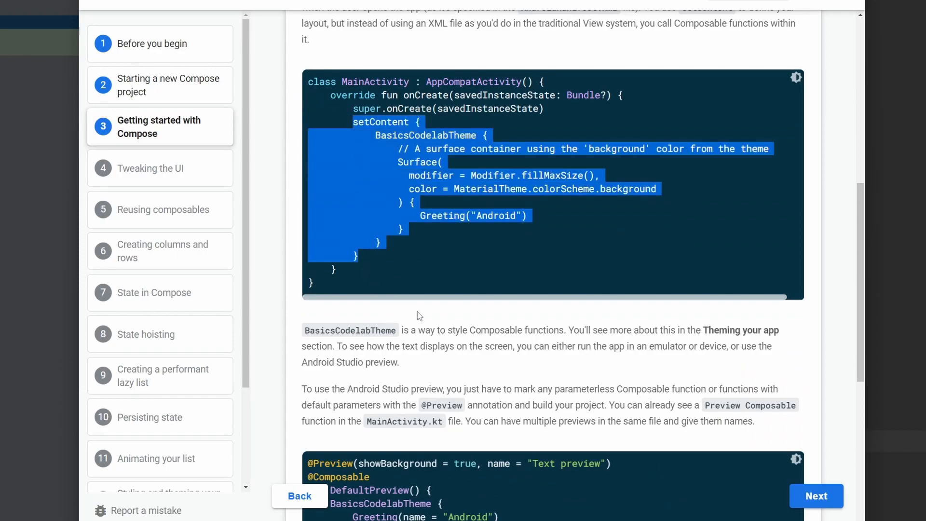
{"action": "mouse_move", "coordinate": [433, 301]}
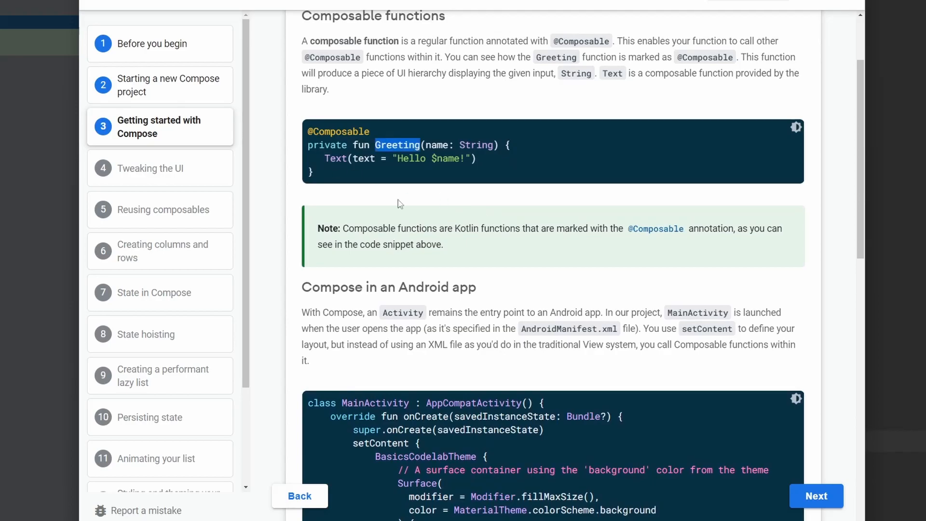
{"action": "scroll", "scroll_direction": "down", "scroll_amount": 3}
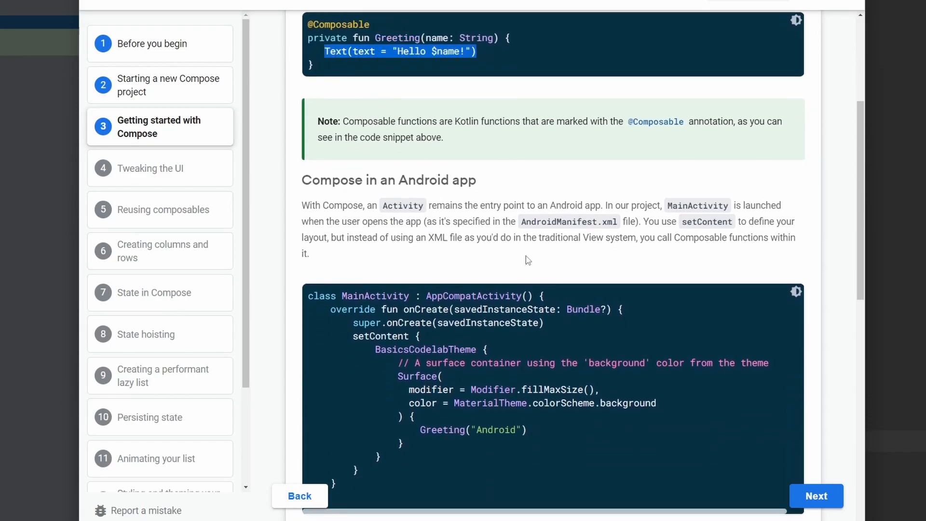
{"action": "scroll", "scroll_direction": "down", "scroll_amount": 3}
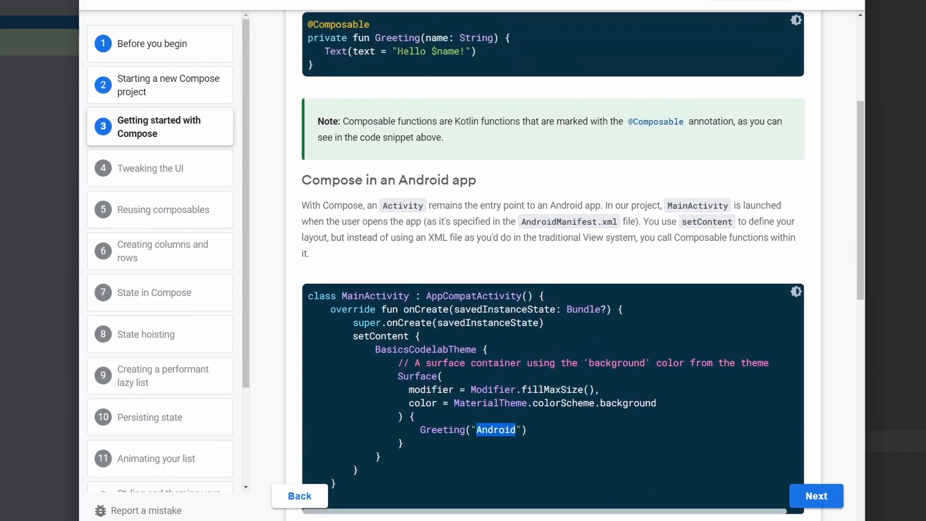
Highlight the setContent block in the MainActivity example and read down to the DefaultPreview snippet.
{"action": "scroll", "scroll_direction": "down", "scroll_amount": 3}
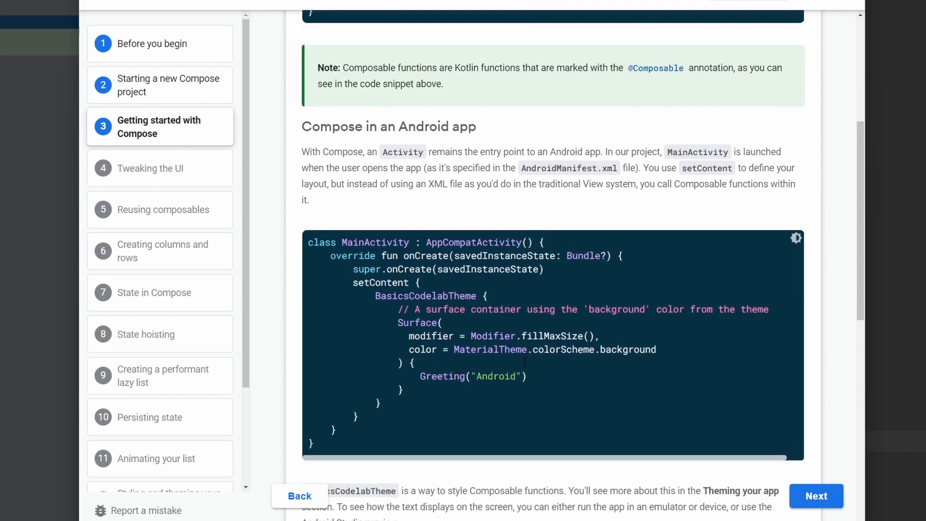
{"action": "scroll", "scroll_direction": "down", "scroll_amount": 3}
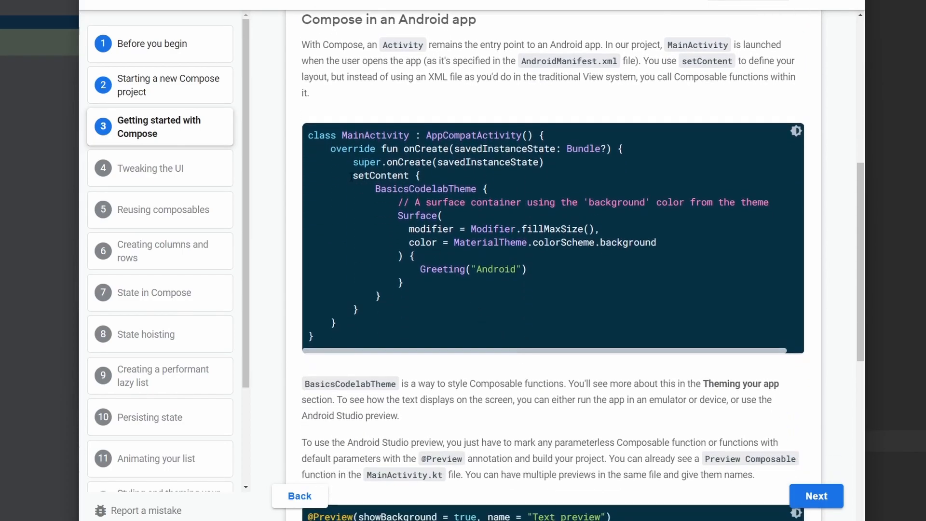
{"action": "left_click_drag", "start_coordinate": [353, 176], "coordinate": [404, 299]}
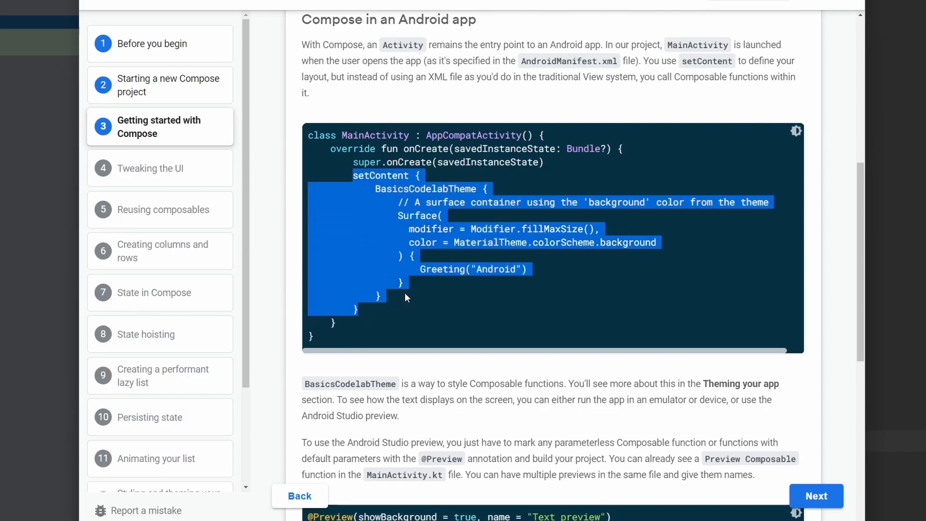
{"action": "scroll", "scroll_direction": "down", "scroll_amount": 3}
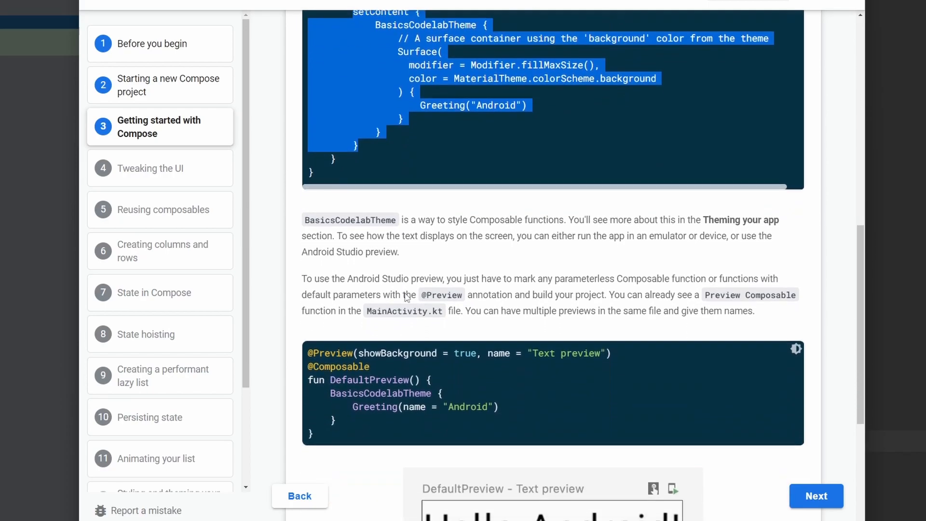
{"action": "scroll", "scroll_direction": "down", "scroll_amount": 3}
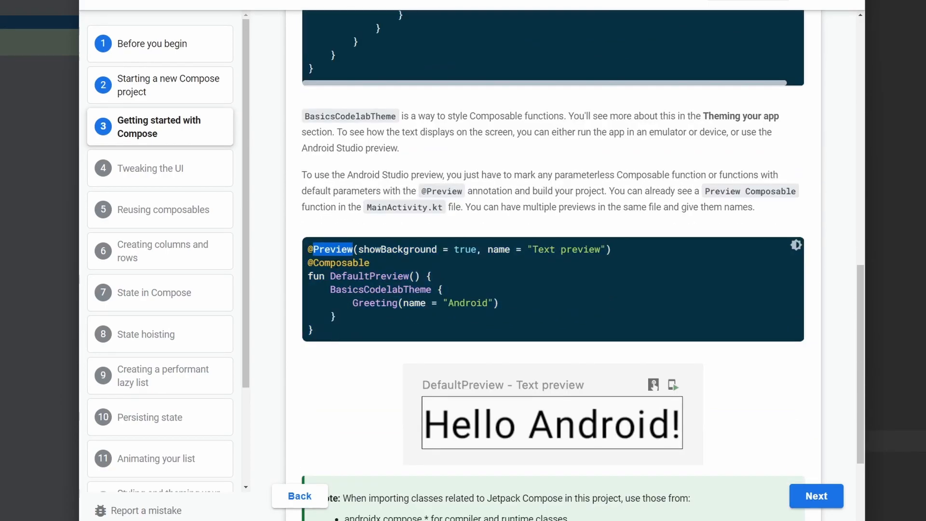
{"action": "scroll", "scroll_direction": "down", "scroll_amount": 3}
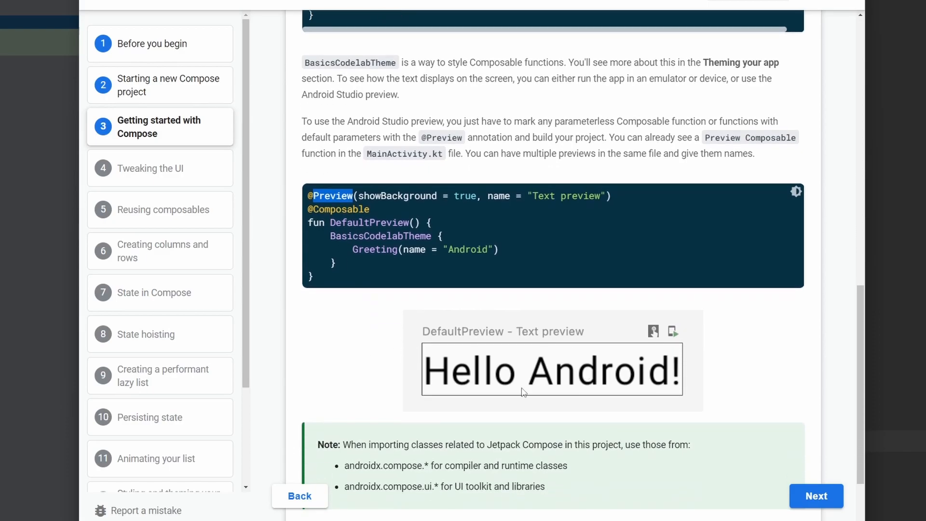
{"action": "scroll", "scroll_direction": "down", "scroll_amount": 3}
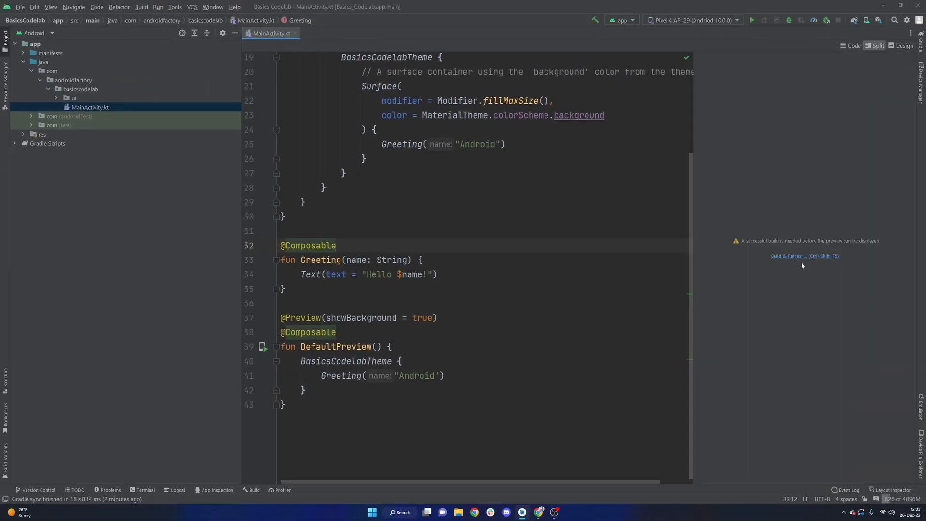
Build & Refresh so the DefaultPreview renders 'Hello Android!' beside the code.
{"action": "left_click", "coordinate": [804, 256]}
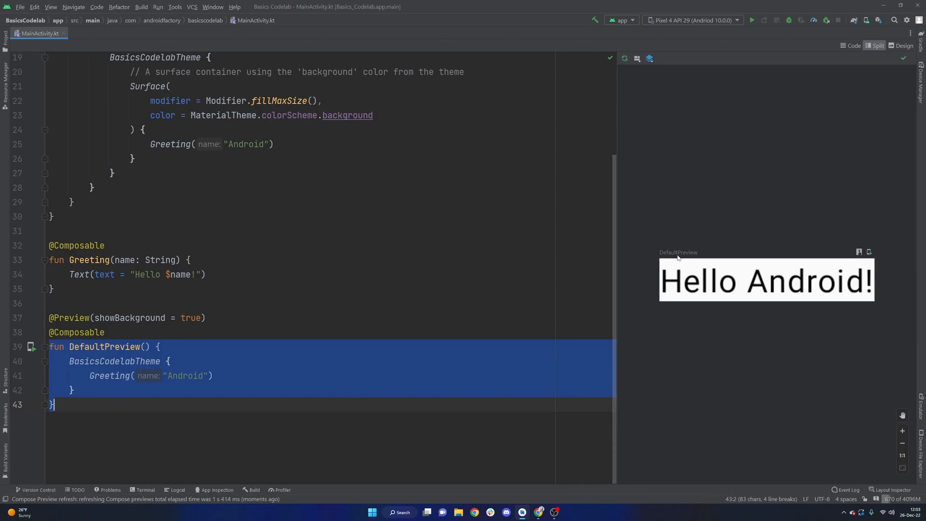
{"action": "left_click", "coordinate": [104, 332]}
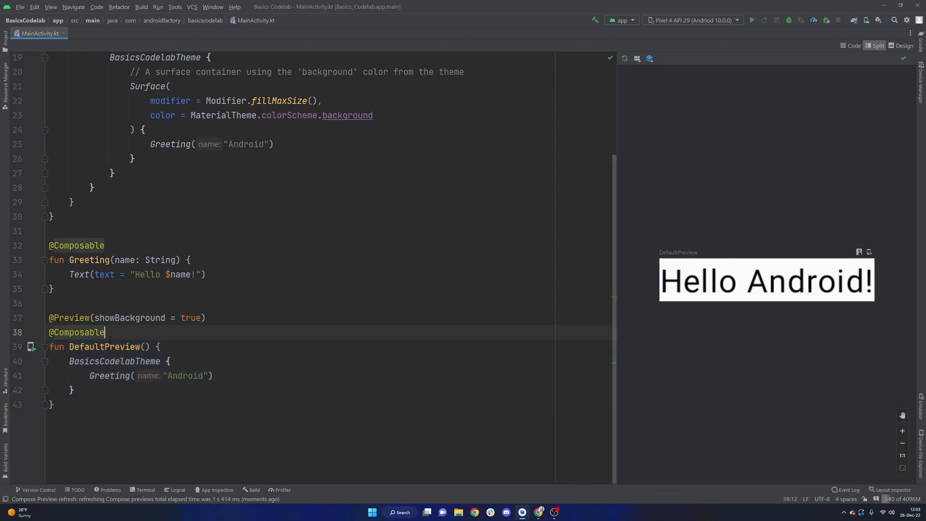
{"action": "double_click", "coordinate": [114, 361]}
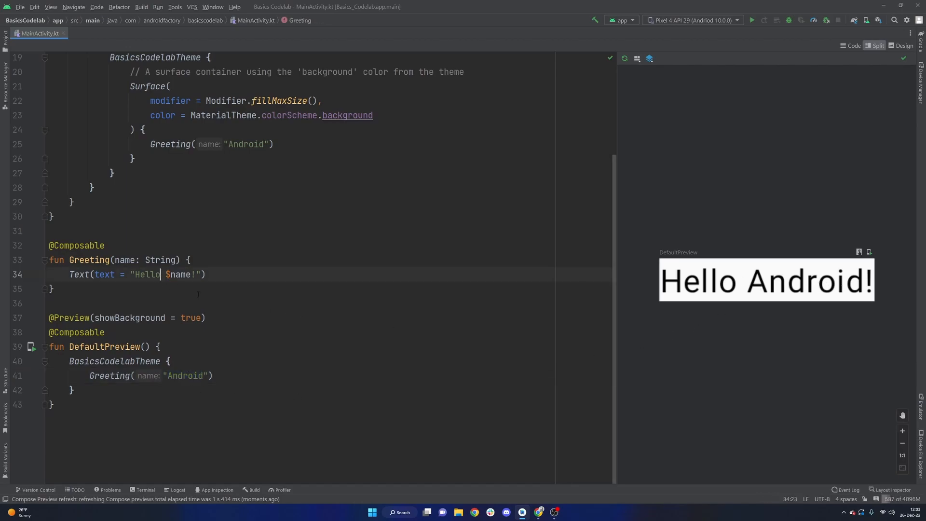
Insert ', it is 2023,' after Hello in the Greeting text, then remove it again.
{"action": "type", "text": ", it is 2023,"}
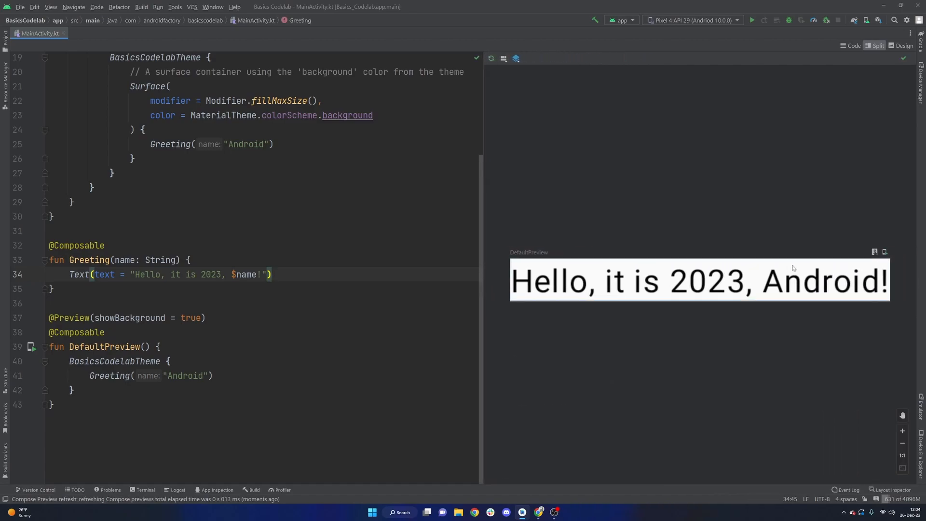
{"action": "mouse_move", "coordinate": [651, 318]}
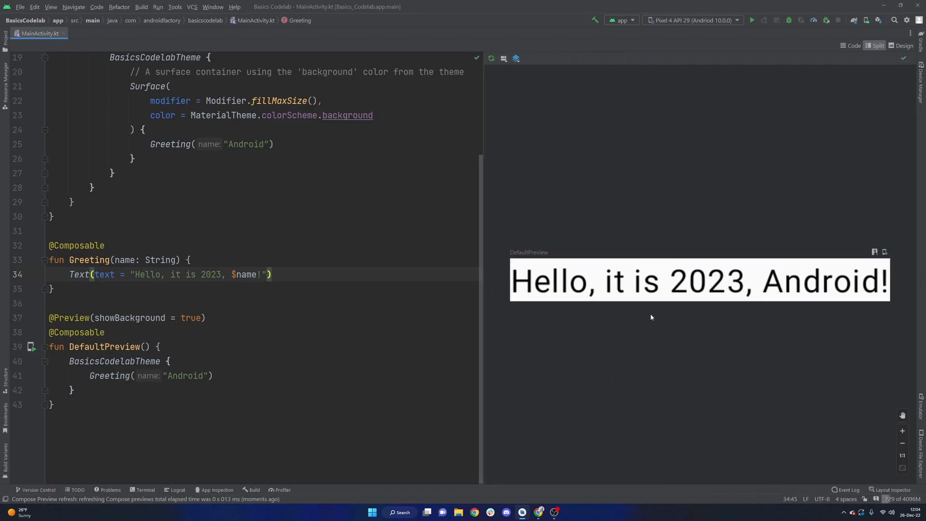
{"action": "mouse_move", "coordinate": [647, 332]}
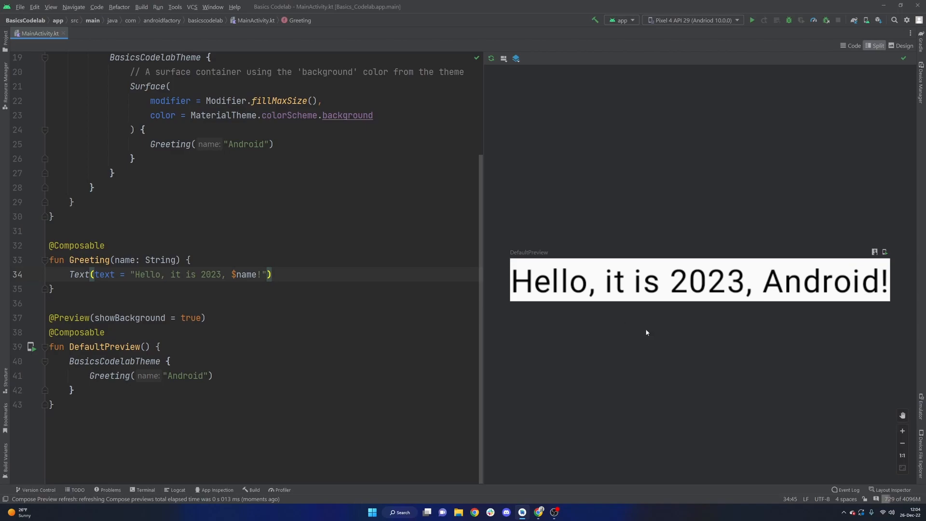
{"action": "mouse_move", "coordinate": [552, 352]}
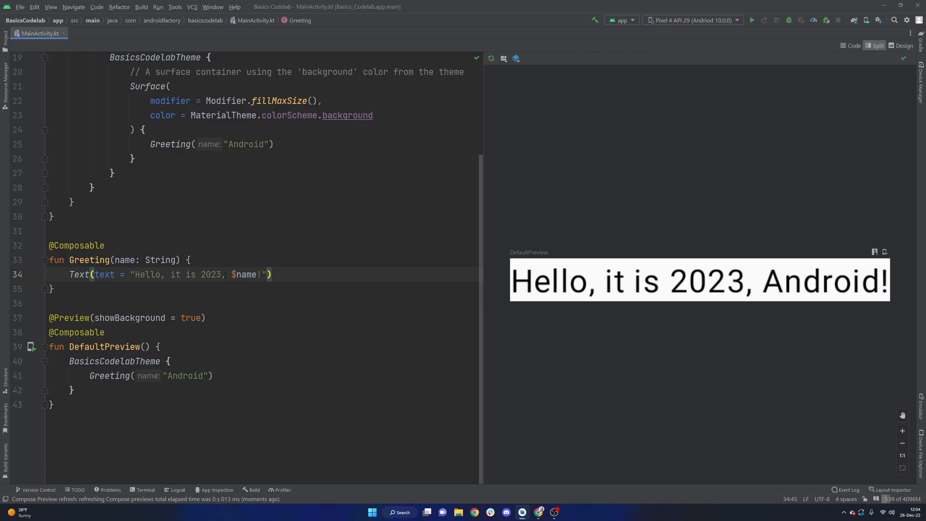
{"action": "key", "text": "Backspace"}
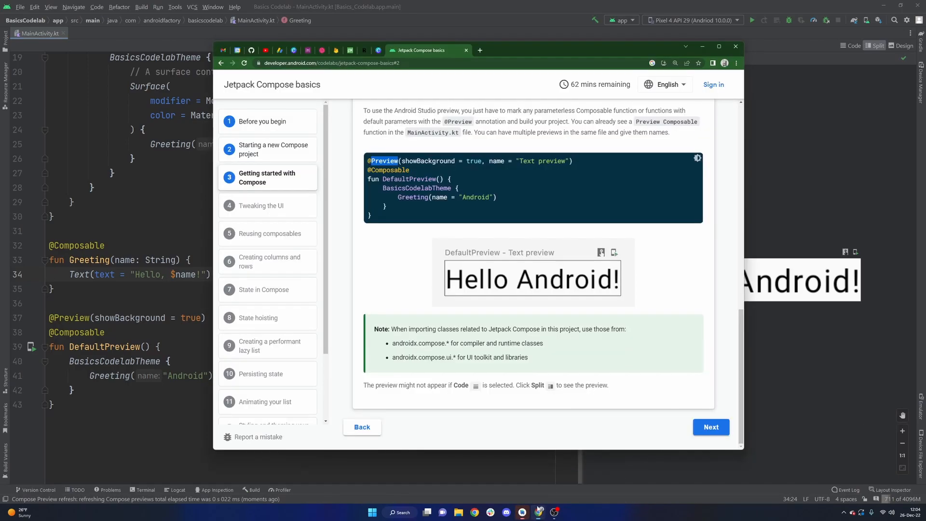
Advance to step 4 'Tweaking the UI' and select MaterialTheme.colorScheme.primary in the text.
{"action": "left_click", "coordinate": [712, 427]}
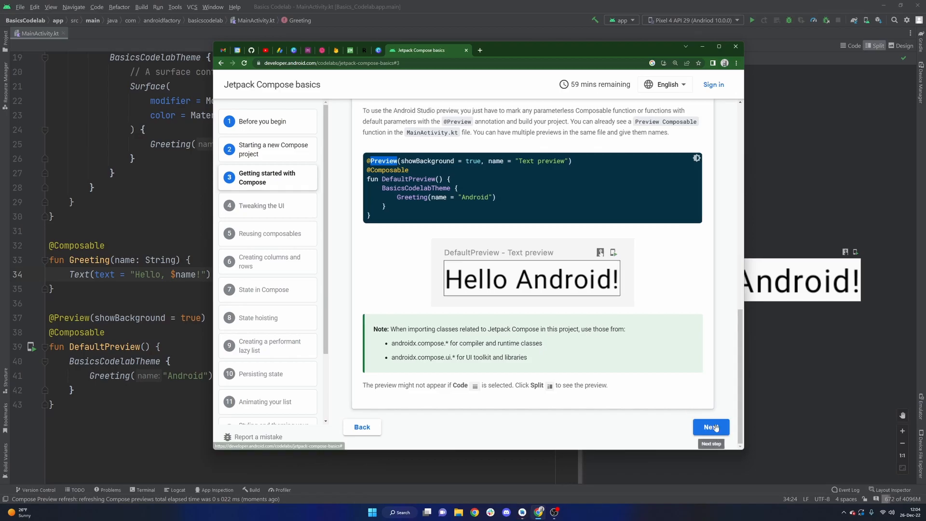
{"action": "left_click", "coordinate": [711, 427]}
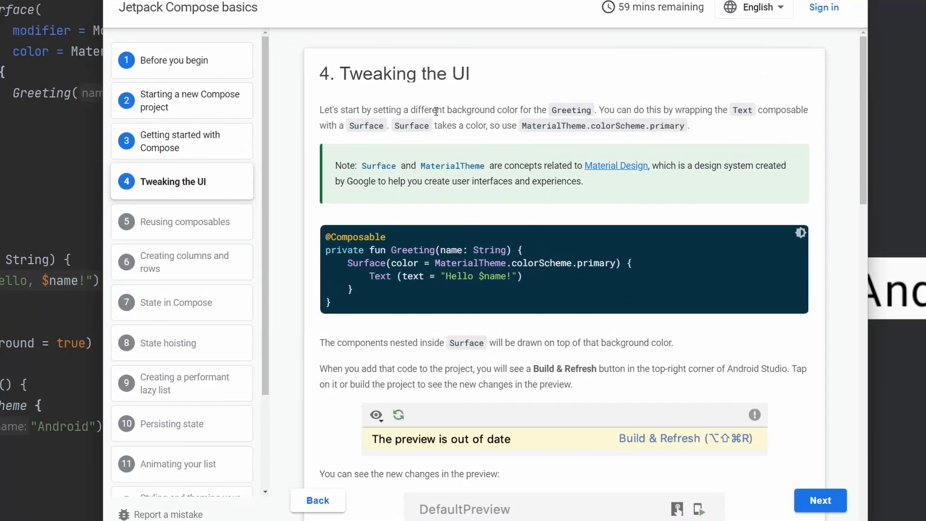
{"action": "left_click_drag", "start_coordinate": [424, 110], "coordinate": [589, 110]}
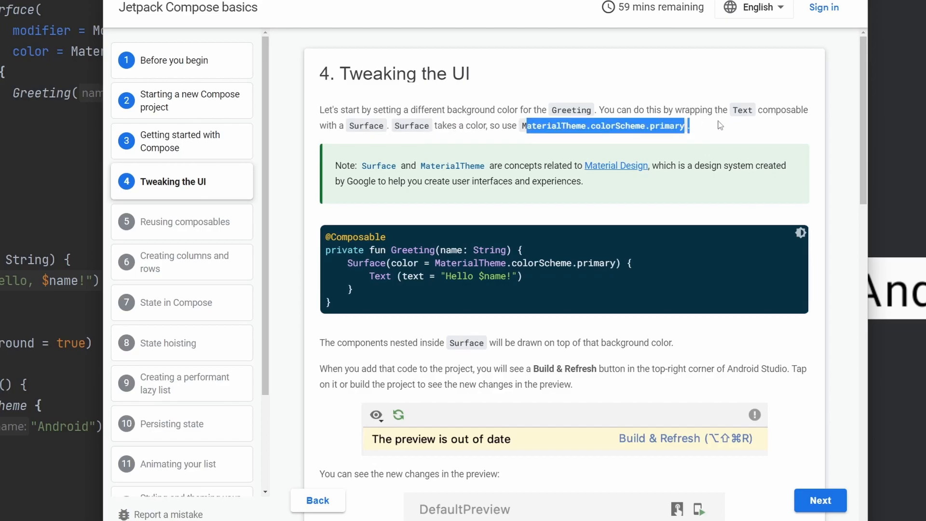
{"action": "mouse_move", "coordinate": [401, 306]}
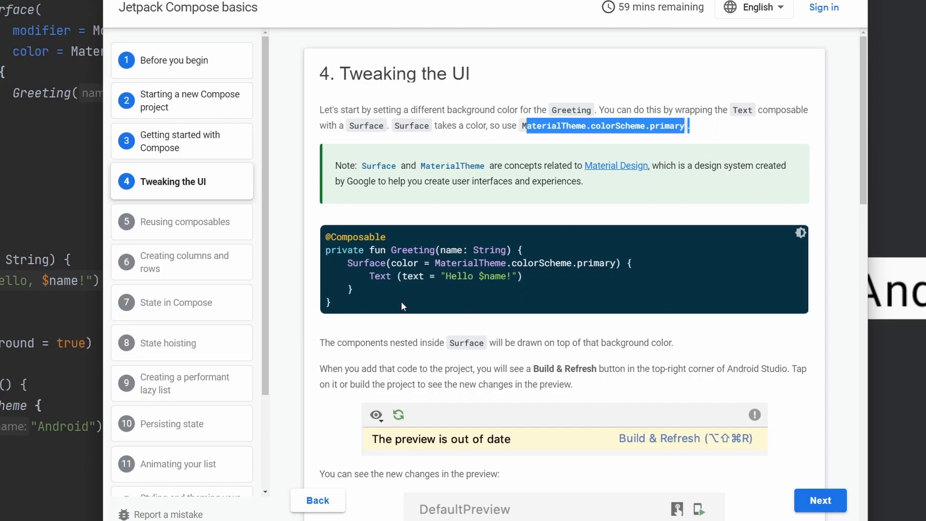
{"action": "left_click", "coordinate": [401, 306]}
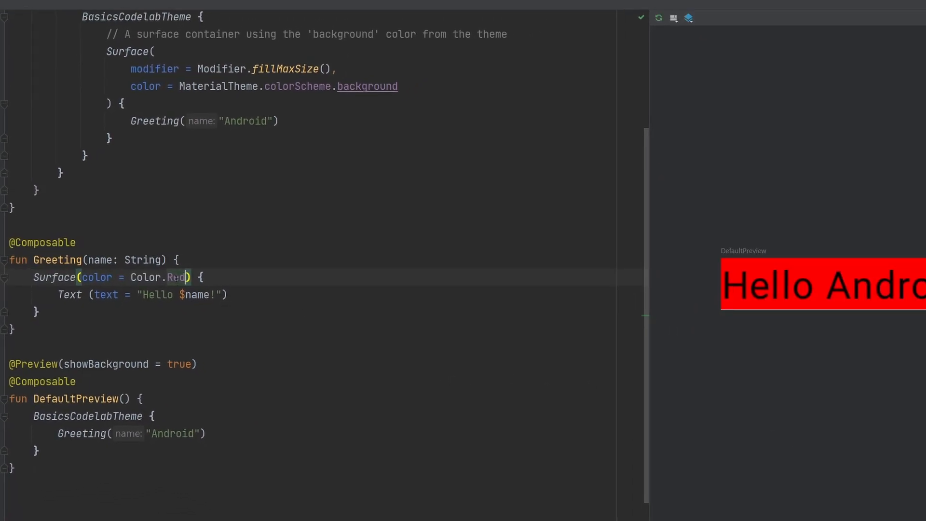
Change the Greeting Surface colour from Color.Red to Color.Blue.
{"action": "type", "text": "Blu"}
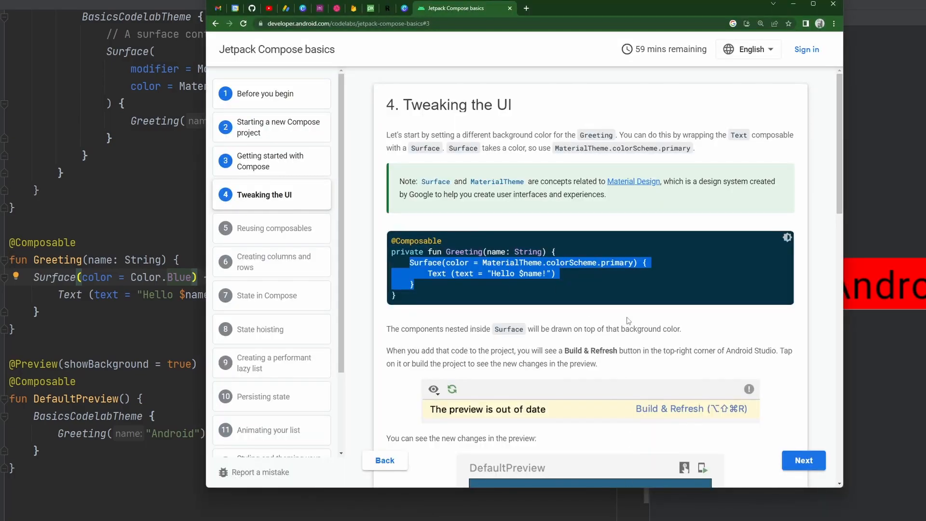
{"action": "scroll", "scroll_direction": "down", "scroll_amount": 3}
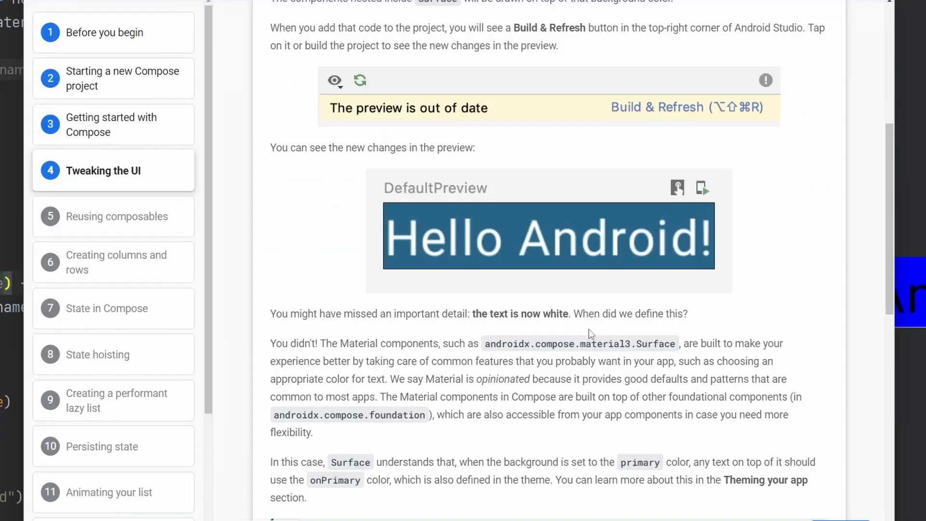
{"action": "mouse_move", "coordinate": [526, 326]}
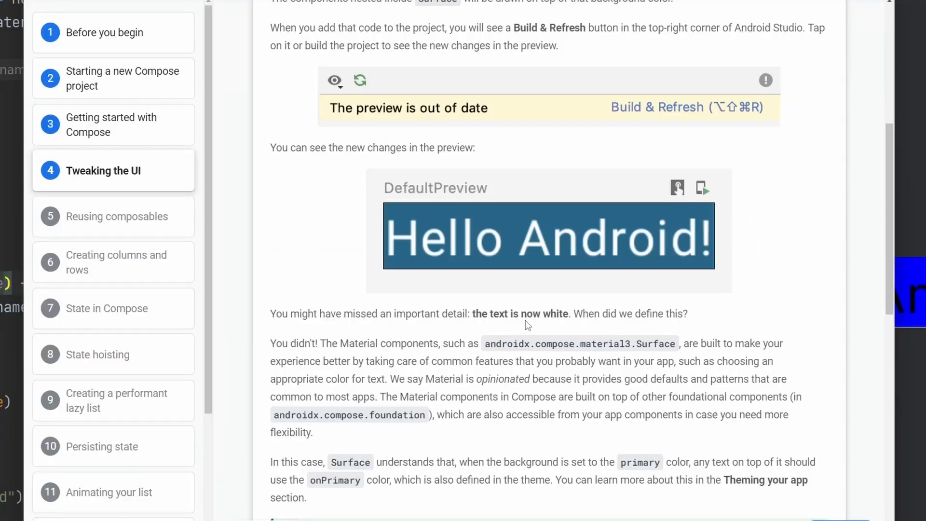
{"action": "mouse_move", "coordinate": [543, 228]}
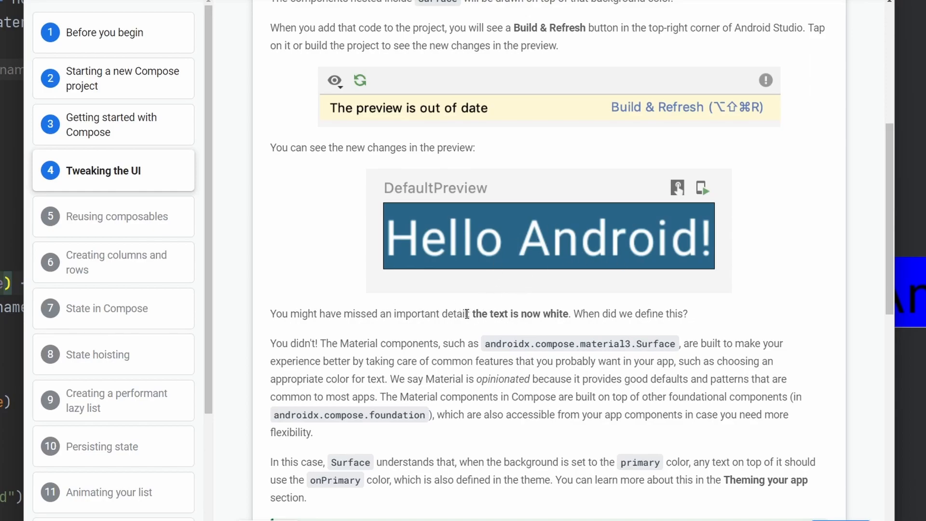
{"action": "left_click_drag", "start_coordinate": [472, 314], "coordinate": [569, 314]}
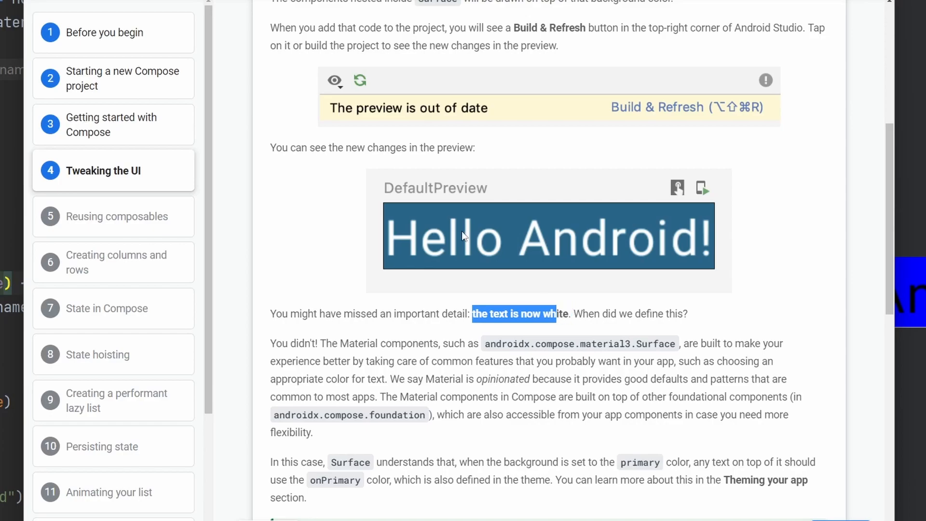
{"action": "mouse_move", "coordinate": [483, 222]}
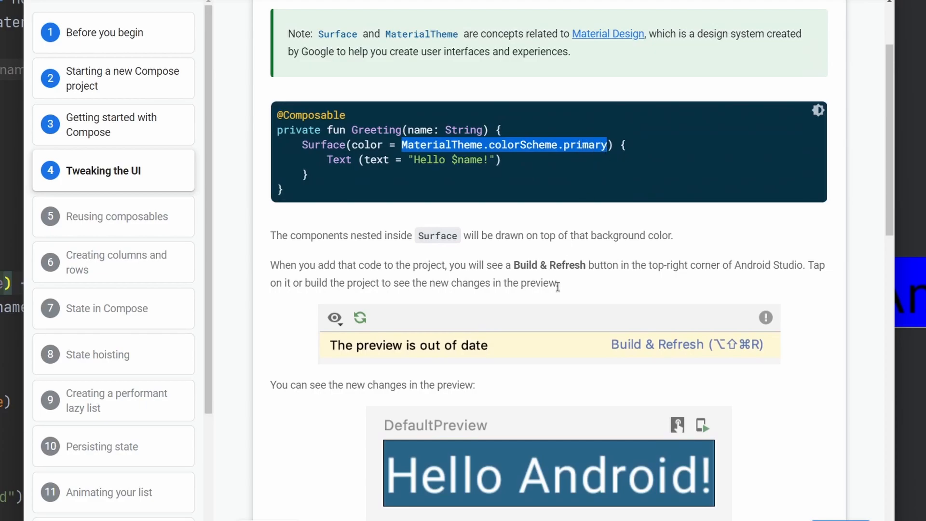
{"action": "scroll", "scroll_direction": "down", "scroll_amount": 3}
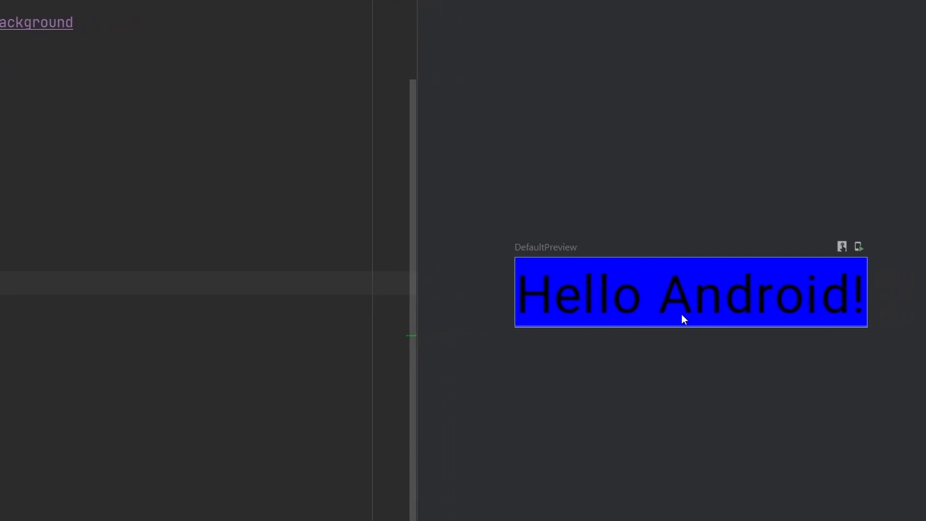
{"action": "mouse_move", "coordinate": [790, 325]}
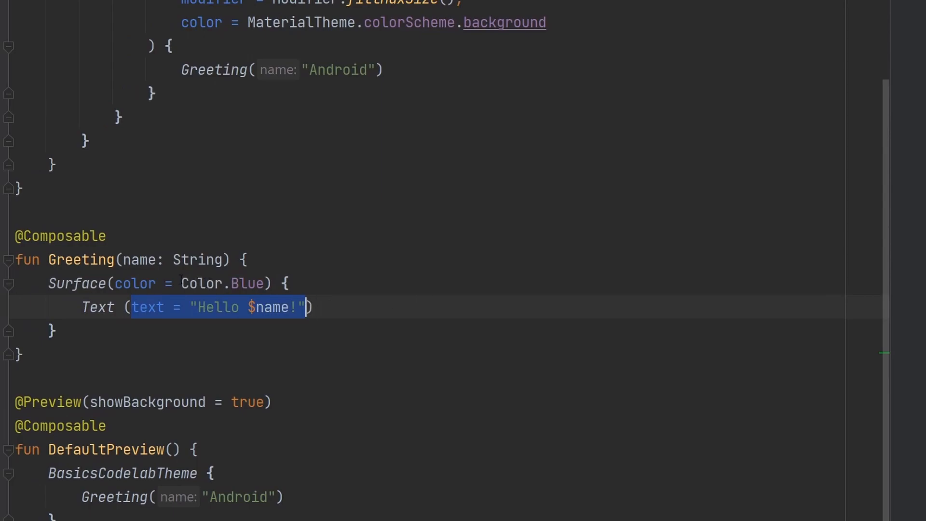
Set the Surface colour to MaterialTheme.colorScheme.primary and inspect colorScheme and primary.
{"action": "type", "text": "MaterialTheme.colorScheme.primary"}
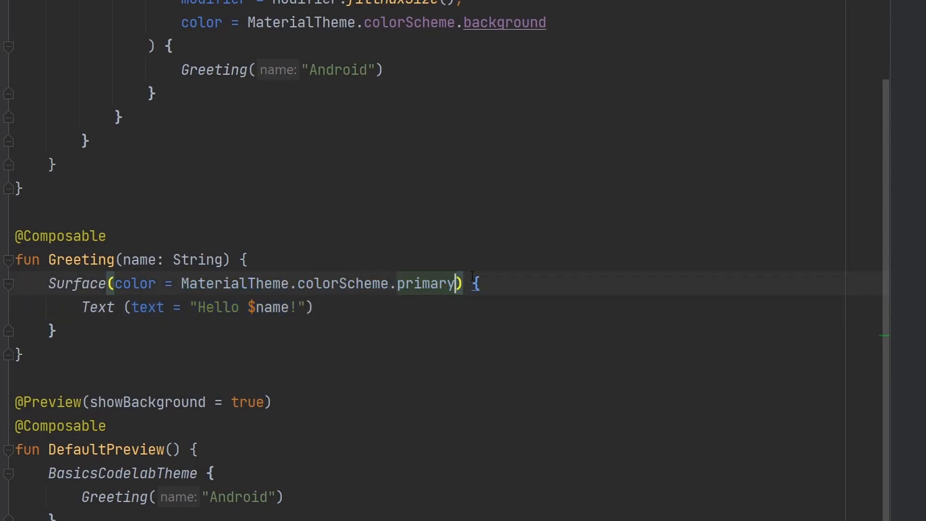
{"action": "double_click", "coordinate": [233, 283]}
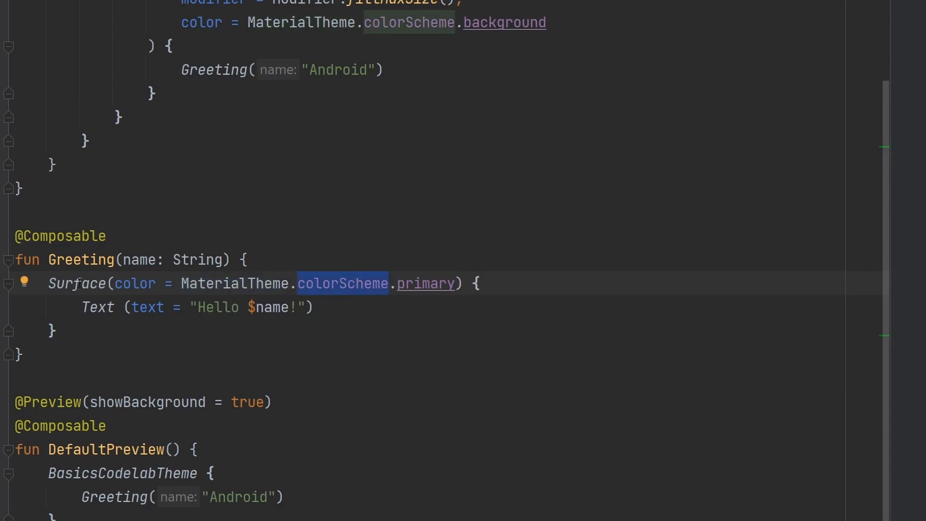
{"action": "double_click", "coordinate": [75, 283]}
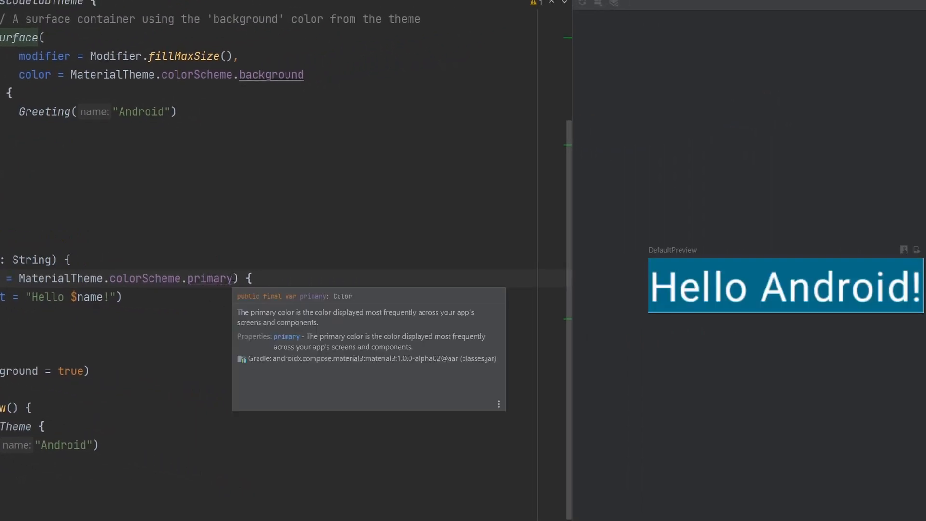
{"action": "left_click", "coordinate": [318, 282]}
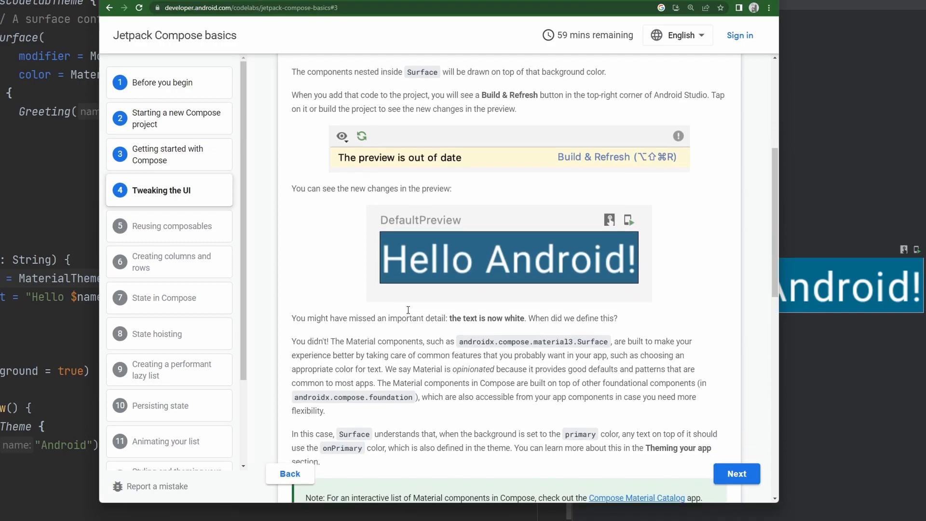
Read past the material3 Surface note down to the Modifiers section's Modifier.padding(24.dp) sample.
{"action": "scroll", "scroll_direction": "down", "scroll_amount": 3}
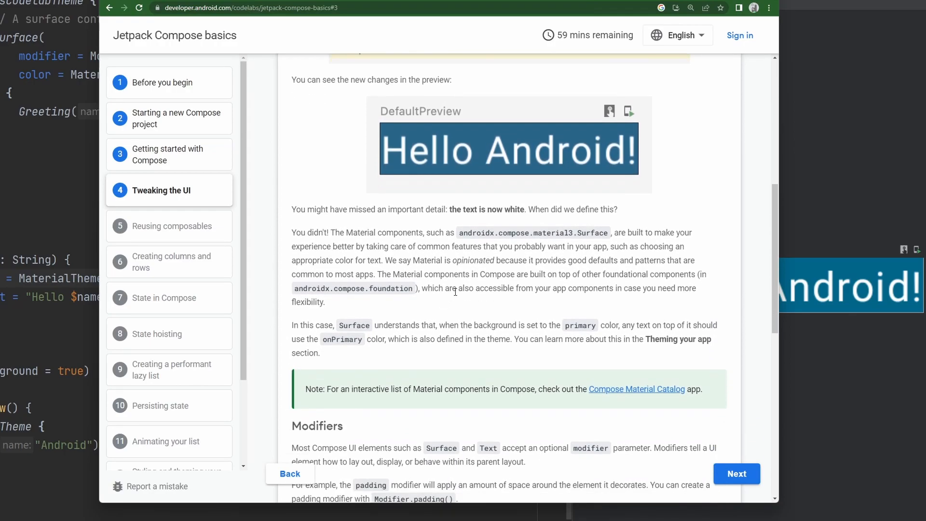
{"action": "scroll", "scroll_direction": "down", "scroll_amount": 3}
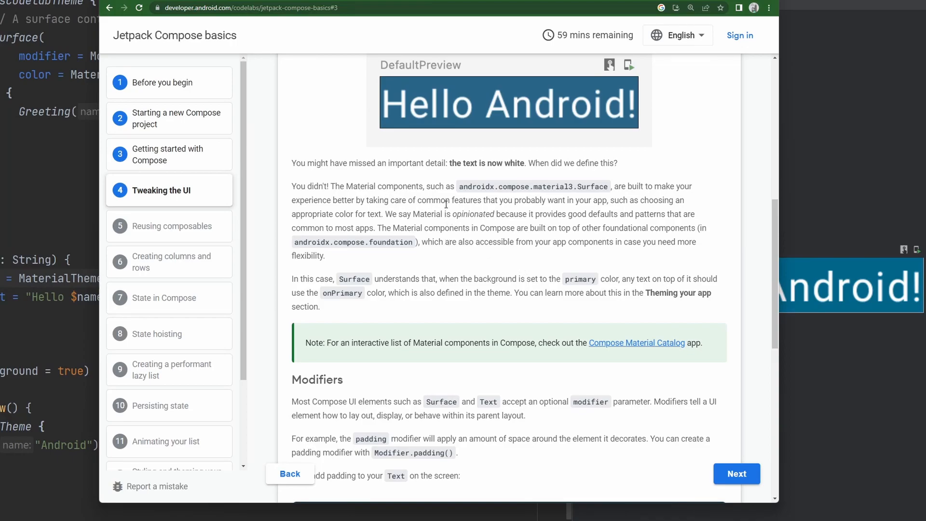
{"action": "left_click_drag", "start_coordinate": [348, 186], "coordinate": [415, 186]}
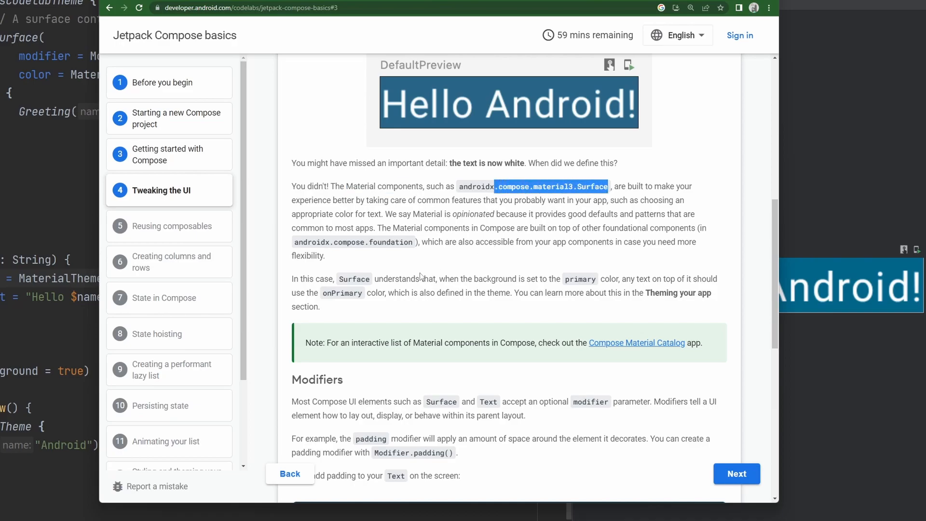
{"action": "scroll", "scroll_direction": "down", "scroll_amount": 3}
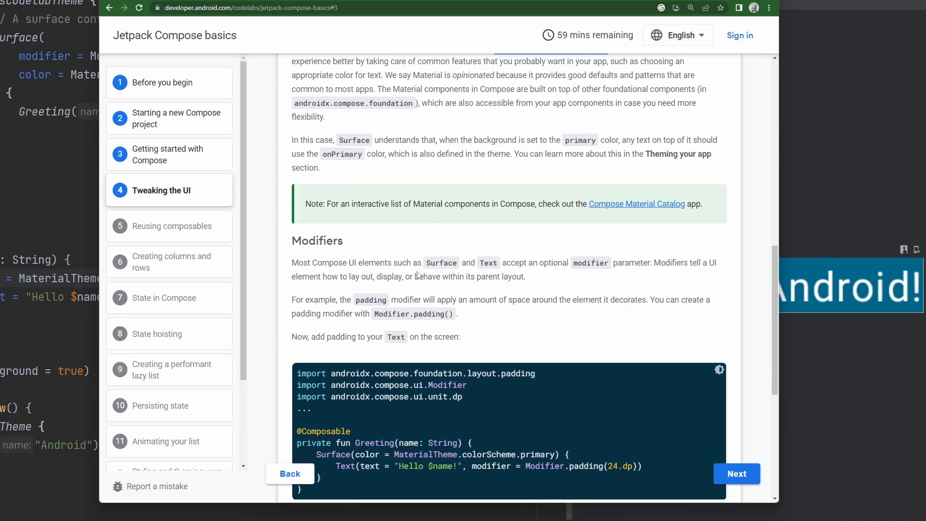
{"action": "mouse_move", "coordinate": [418, 259]}
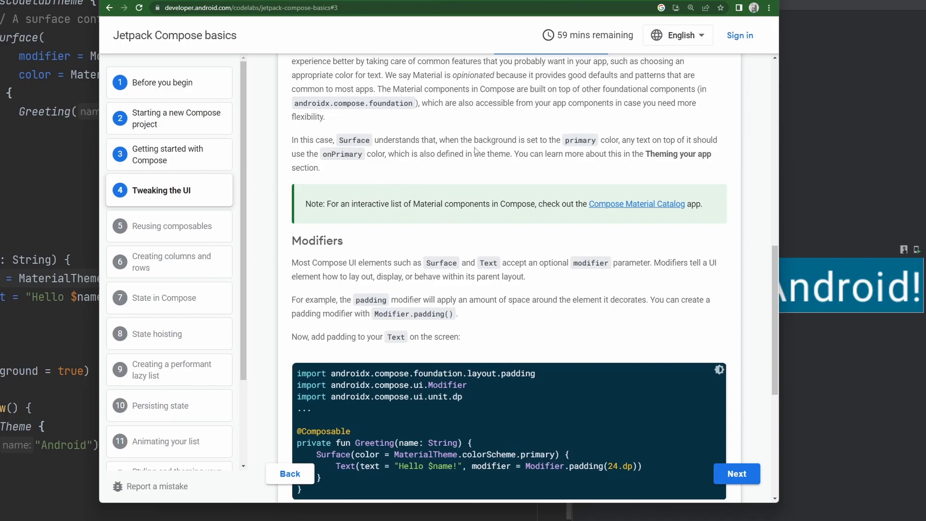
{"action": "mouse_move", "coordinate": [270, 287]}
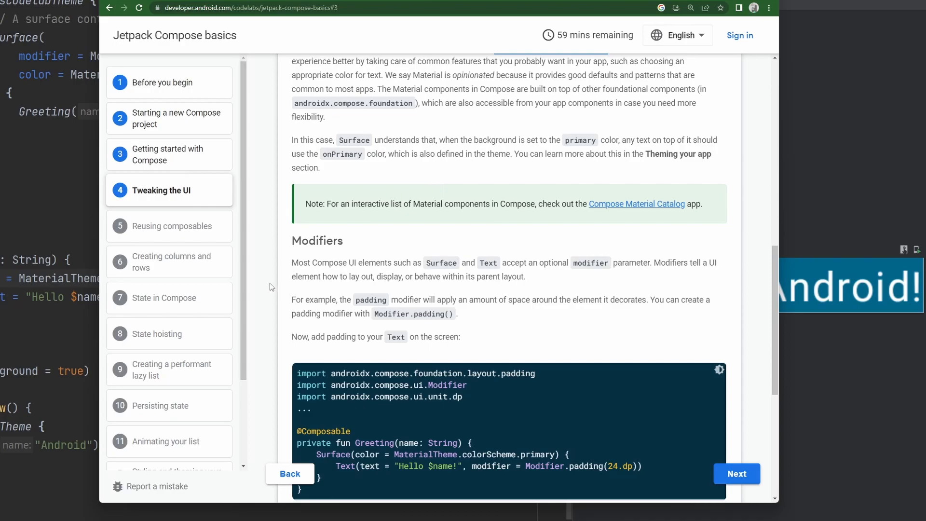
{"action": "scroll", "scroll_direction": "down", "scroll_amount": 3}
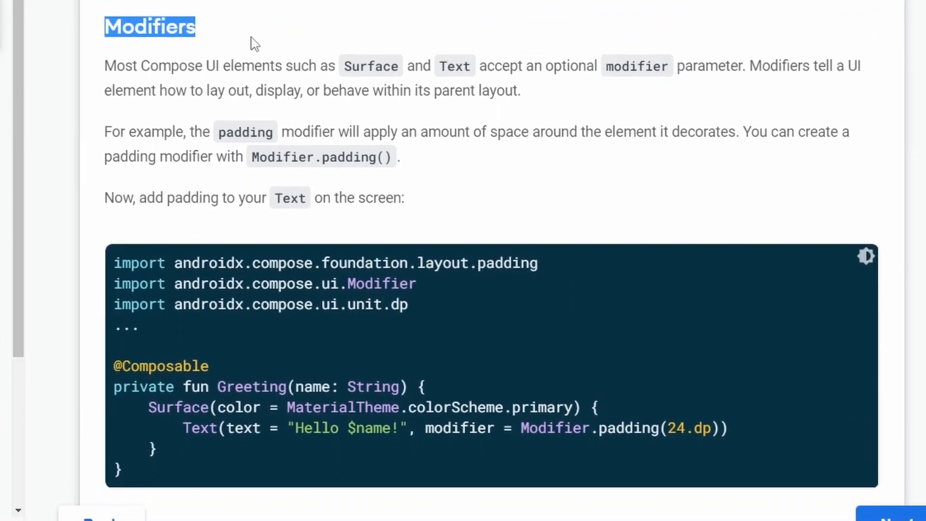
{"action": "mouse_move", "coordinate": [541, 155]}
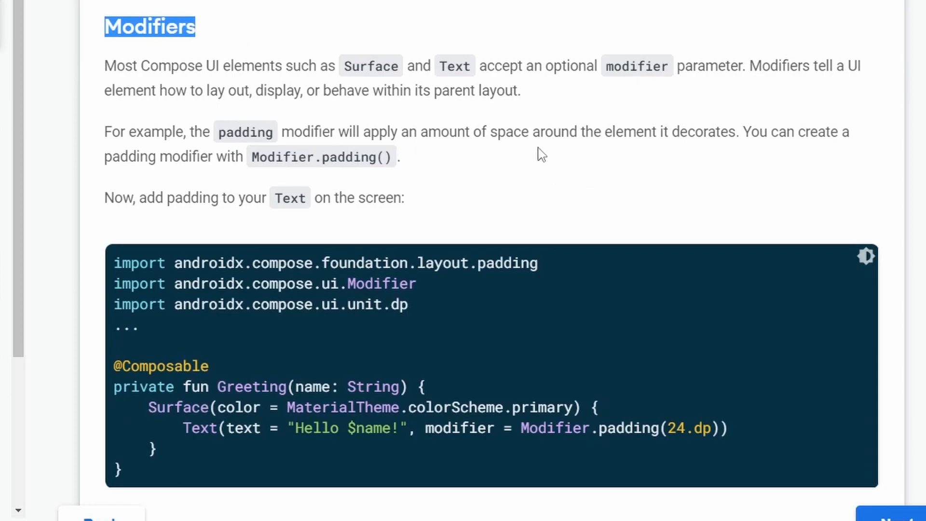
{"action": "mouse_move", "coordinate": [532, 155]}
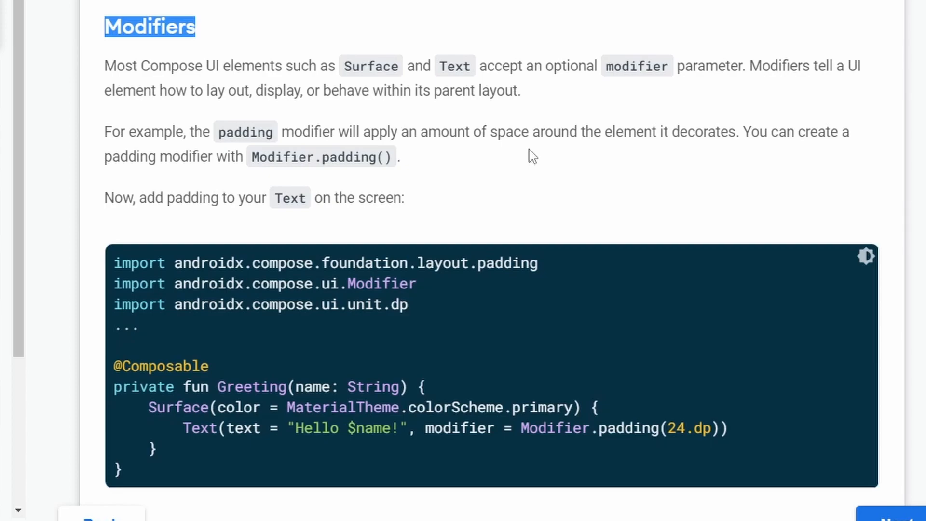
{"action": "mouse_move", "coordinate": [514, 176]}
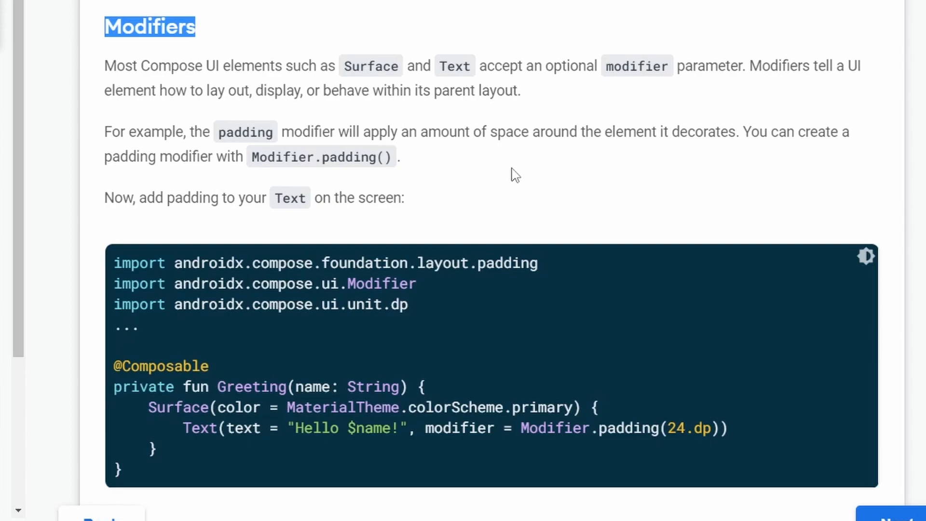
{"action": "mouse_move", "coordinate": [484, 159]}
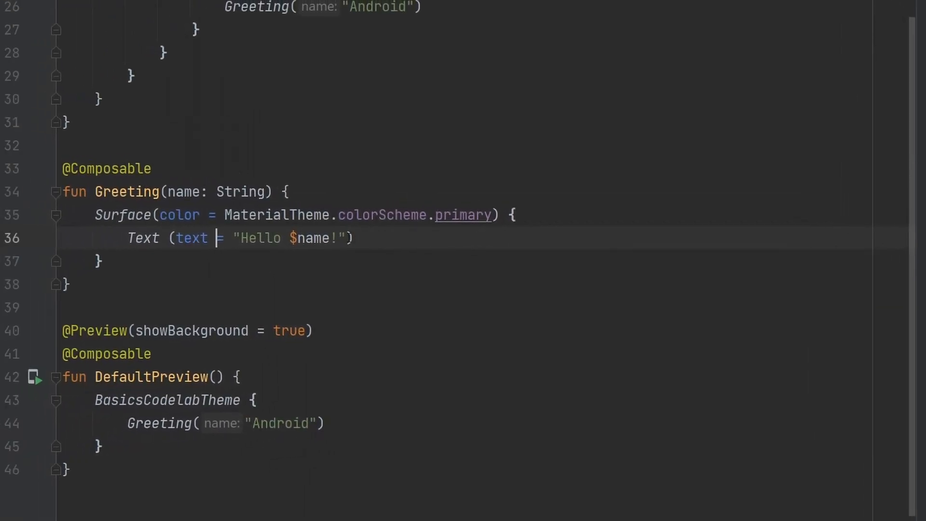
Add 'modifier = Modifier.padding(24.dp)' to Greeting's Text and resolve the padding, Modifier and dp imports.
{"action": "type", "text": ", modifier = Modifier.padding(24.dp)"}
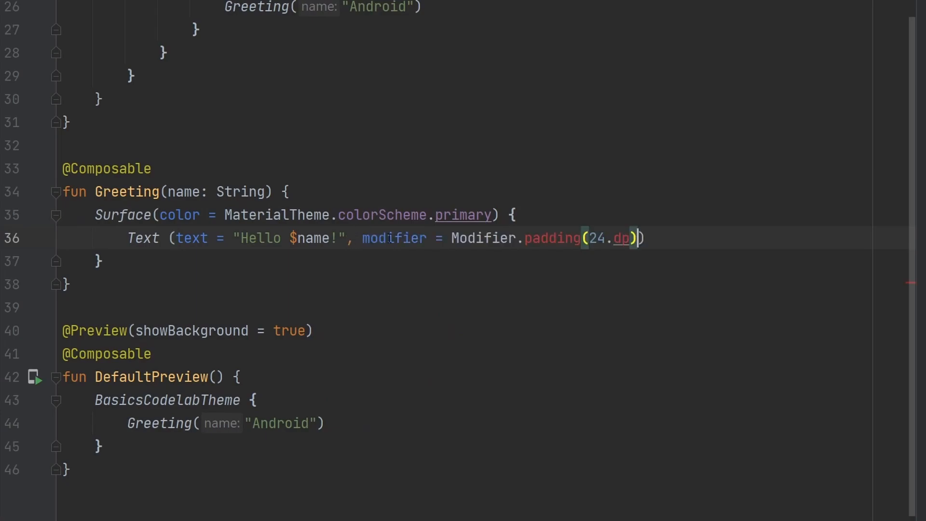
{"action": "mouse_move", "coordinate": [549, 238]}
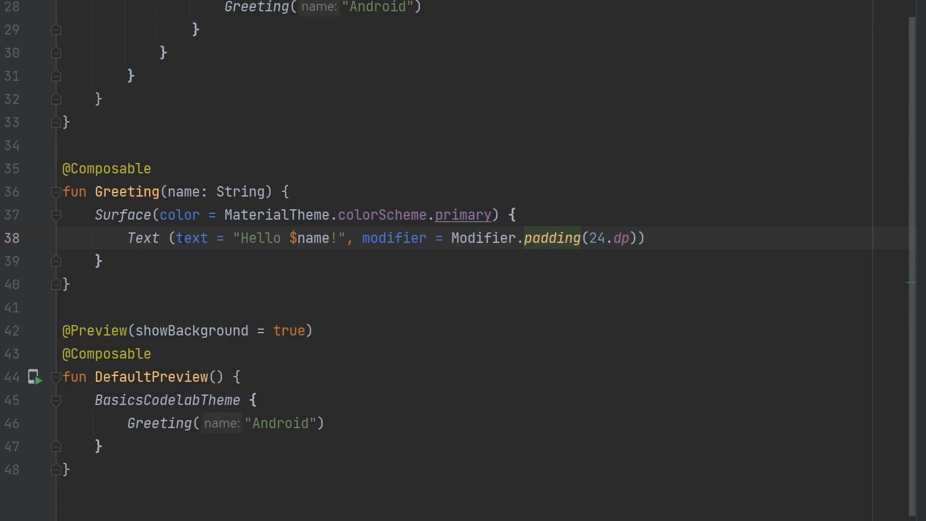
{"action": "double_click", "coordinate": [142, 238]}
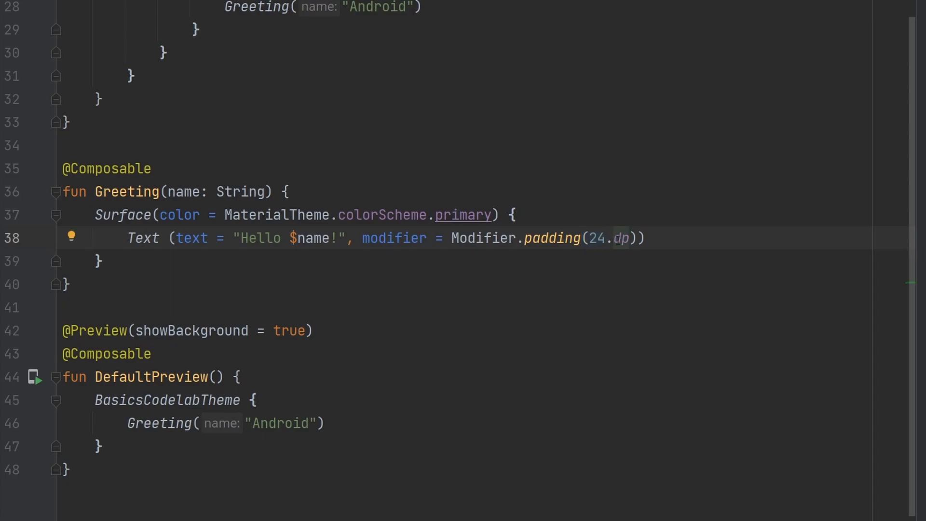
{"action": "mouse_move", "coordinate": [620, 238]}
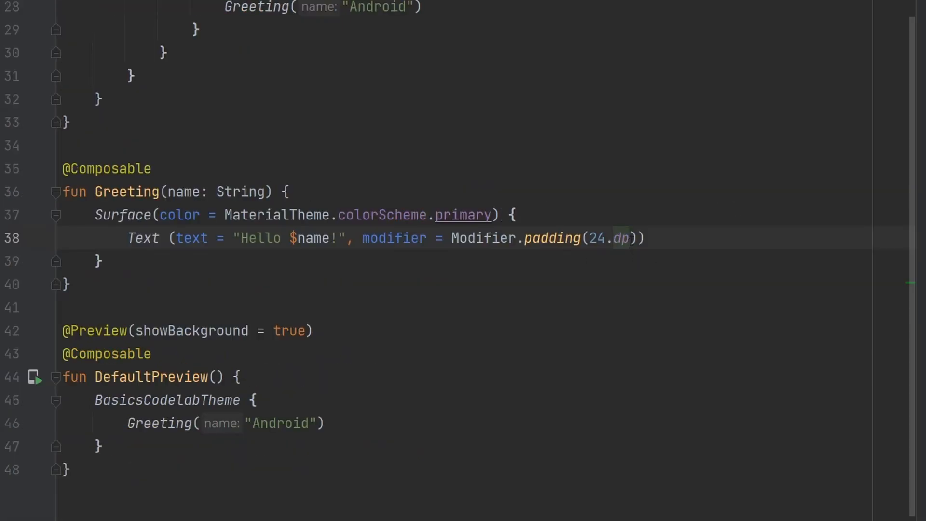
{"action": "double_click", "coordinate": [552, 239]}
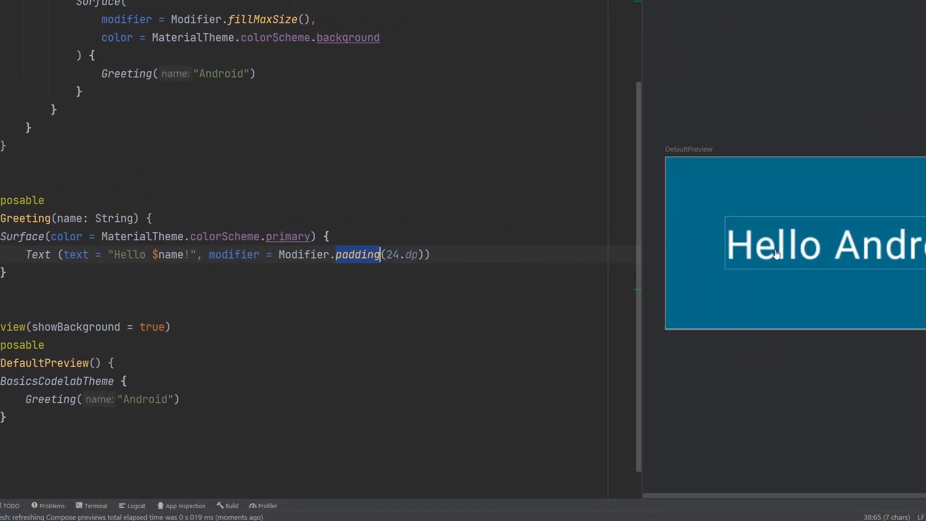
Try the Text padding as horizontal = 24.dp, vertical = 8.dp.
{"action": "left_click", "coordinate": [355, 254]}
{"action": "type", "text": "horizontal = "}
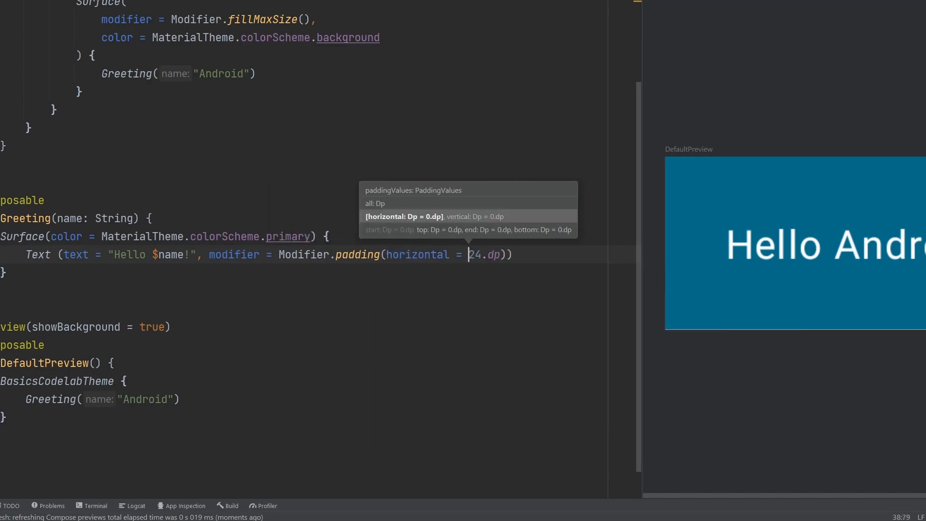
{"action": "type", "text": ", v"}
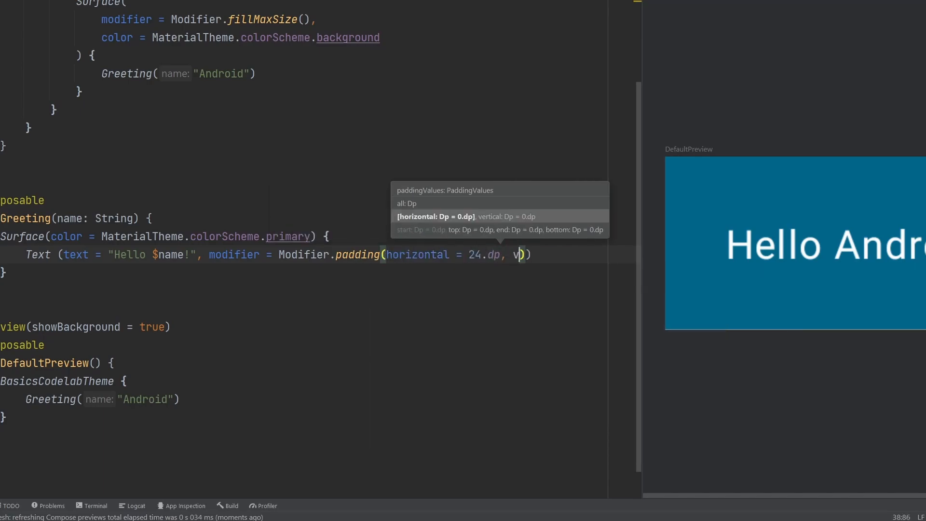
{"action": "type", "text": "ertical ="}
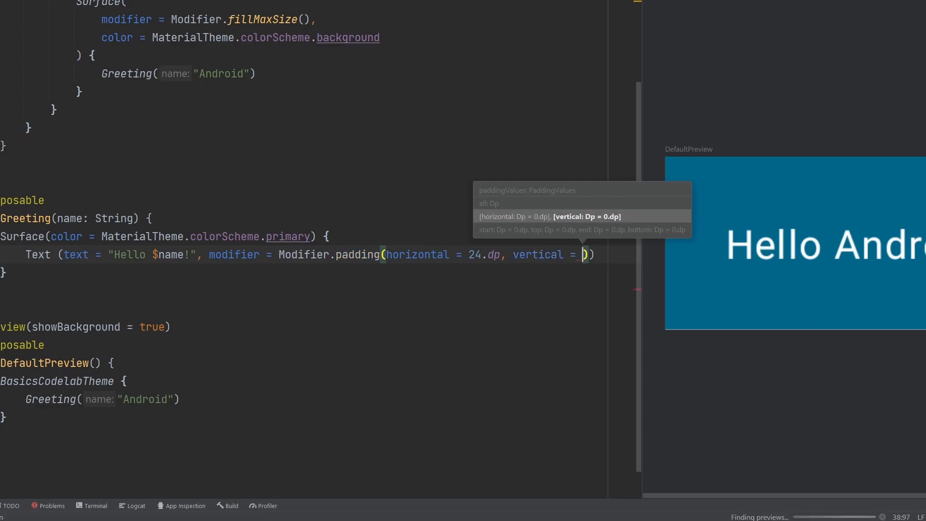
{"action": "type", "text": "8.dp"}
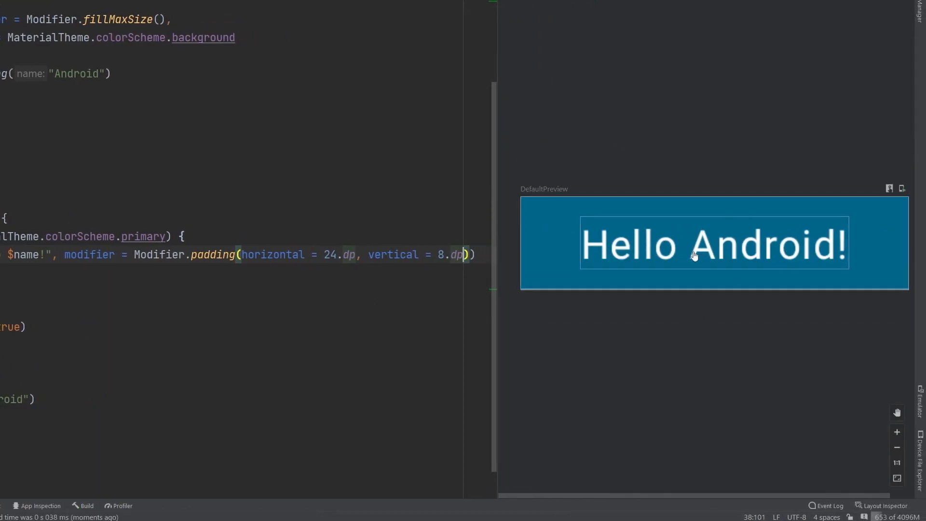
{"action": "mouse_move", "coordinate": [667, 287]}
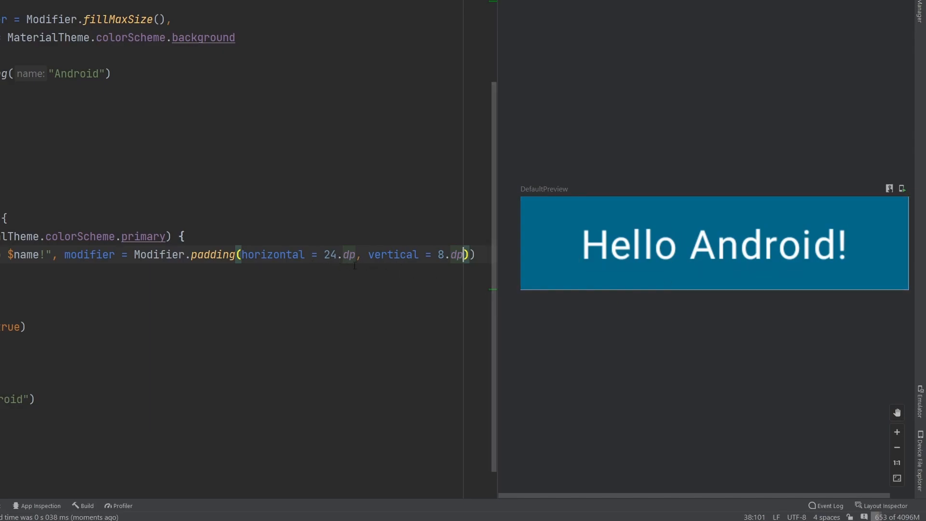
Replace the horizontal/vertical arguments with padding(all = 24.dp).
{"action": "double_click", "coordinate": [336, 254]}
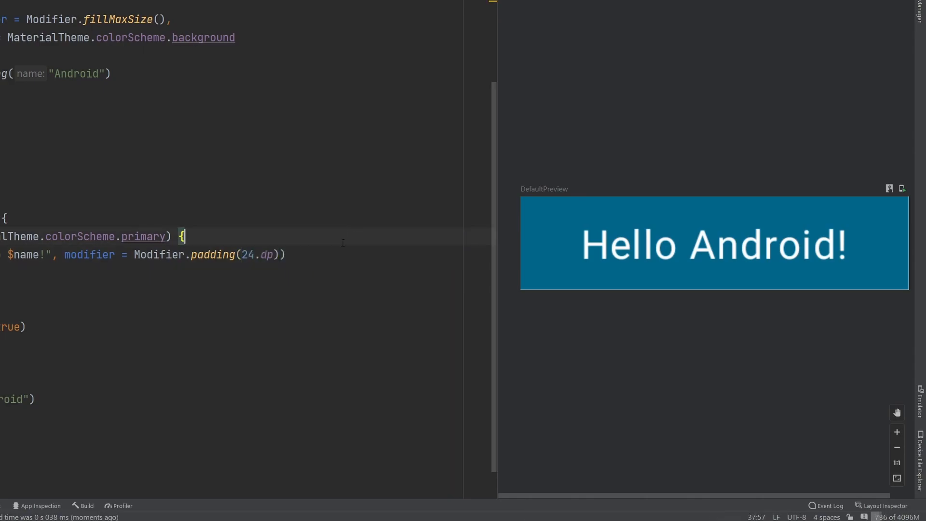
{"action": "type", "text": "all"}
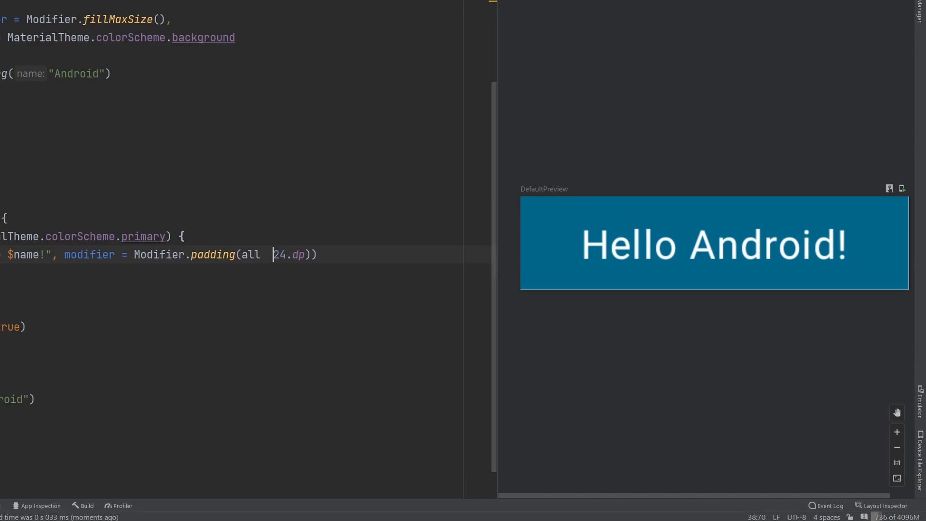
{"action": "type", "text": "="}
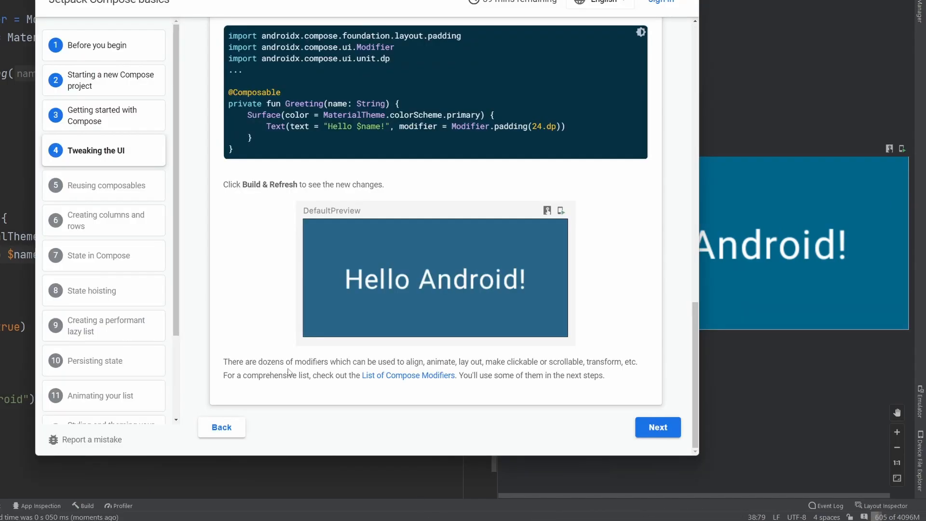
Highlight the codelab's sentence on available modifiers, then its Reusing composables heading.
{"action": "left_click_drag", "start_coordinate": [270, 361], "coordinate": [433, 362]}
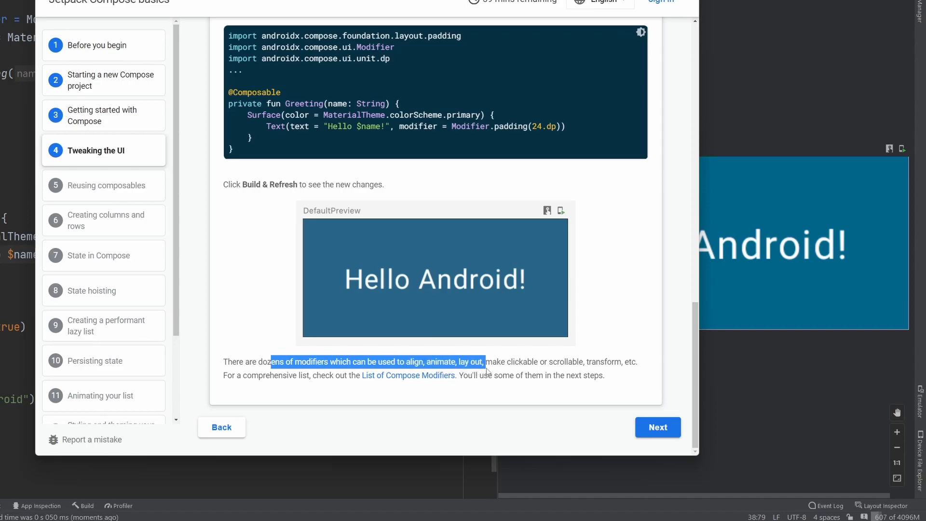
{"action": "left_click_drag", "start_coordinate": [485, 362], "coordinate": [614, 362]}
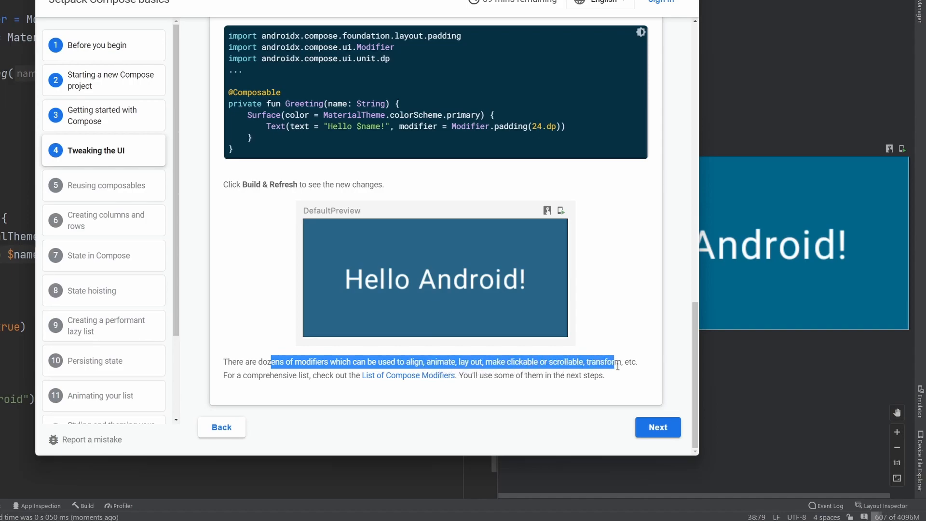
{"action": "mouse_move", "coordinate": [442, 380]}
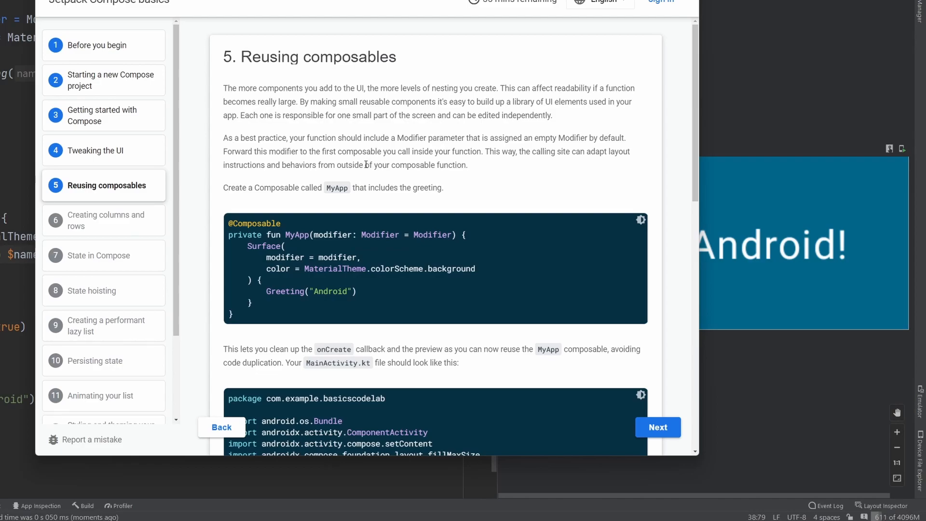
{"action": "mouse_move", "coordinate": [441, 143]}
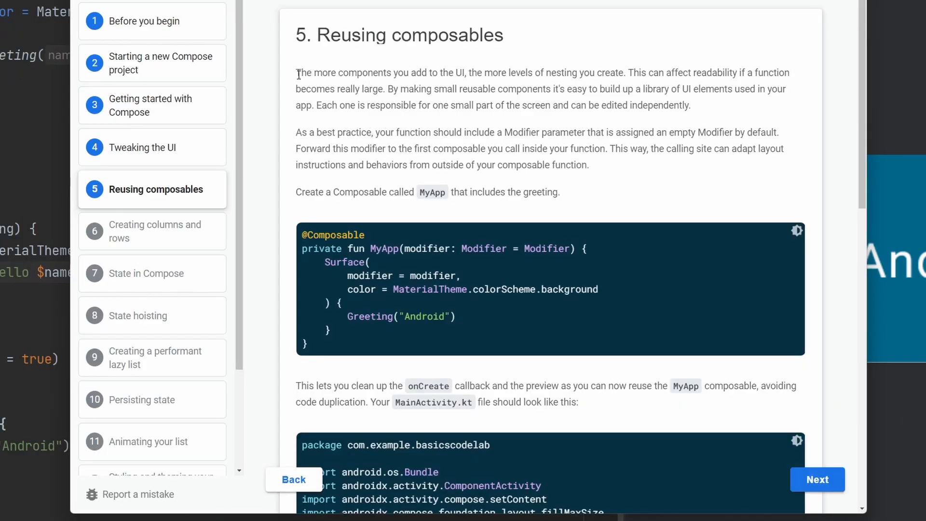
{"action": "left_click_drag", "start_coordinate": [296, 73], "coordinate": [613, 72]}
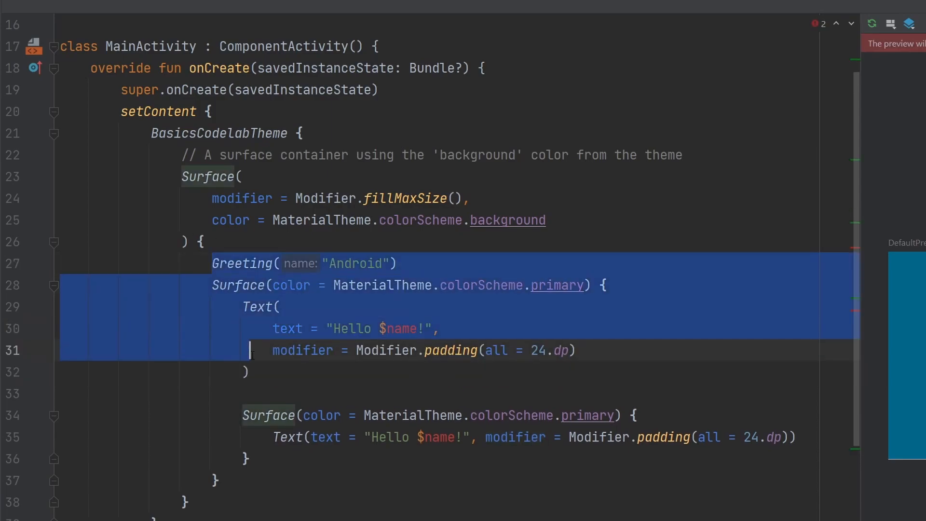
{"action": "left_click", "coordinate": [318, 457]}
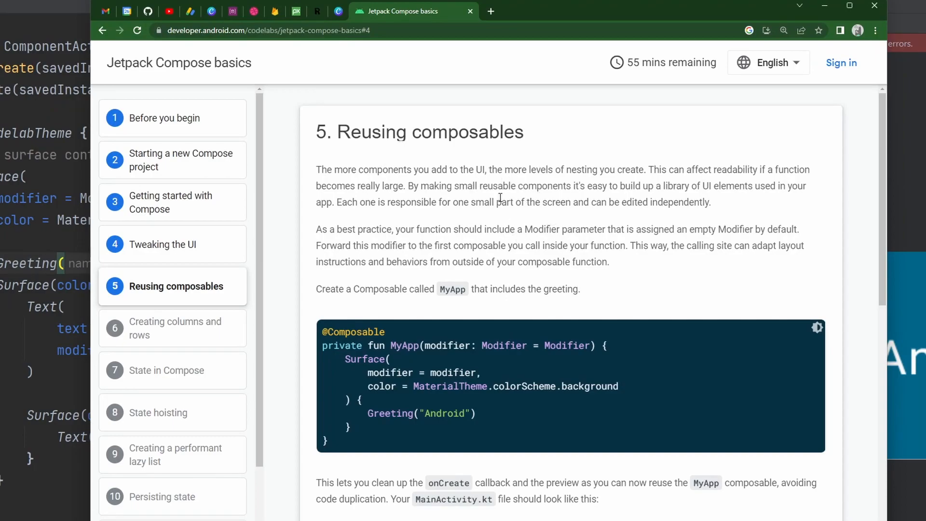
{"action": "mouse_move", "coordinate": [454, 198]}
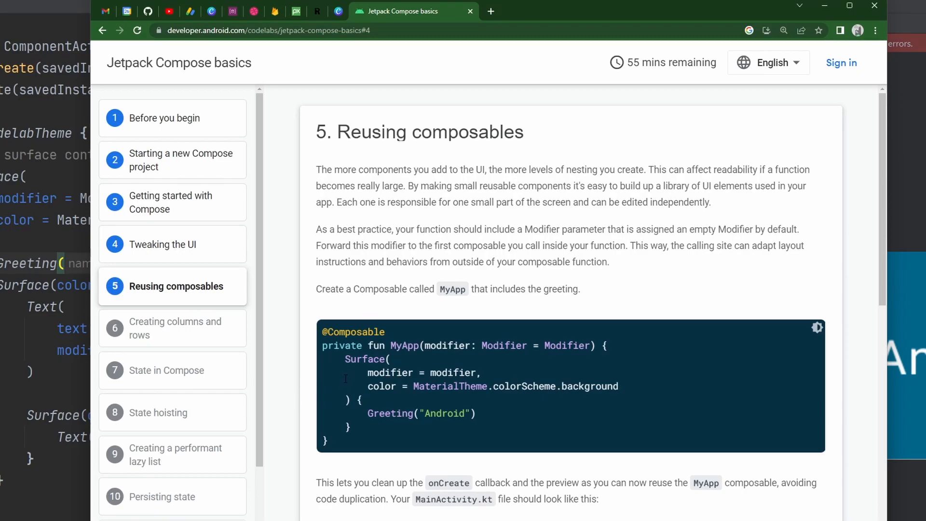
{"action": "scroll", "scroll_direction": "down", "scroll_amount": 3}
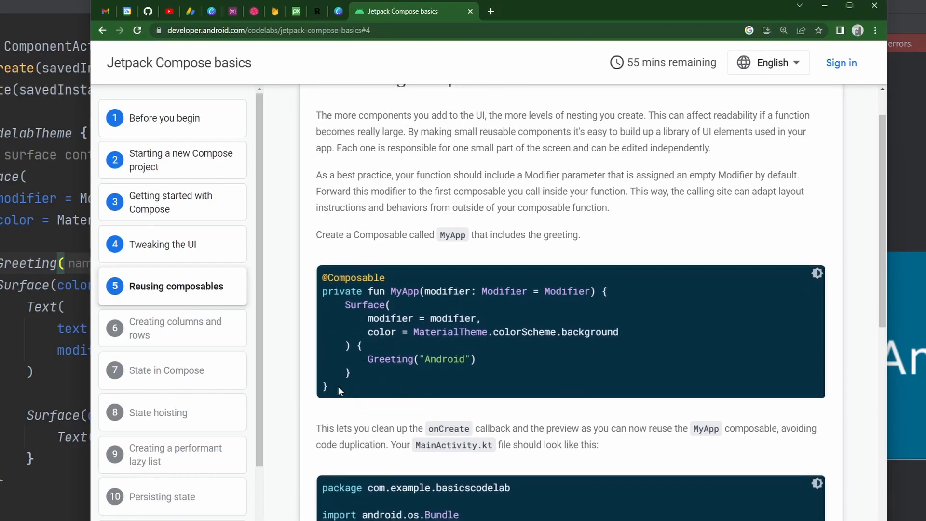
{"action": "left_click_drag", "start_coordinate": [322, 278], "coordinate": [327, 389]}
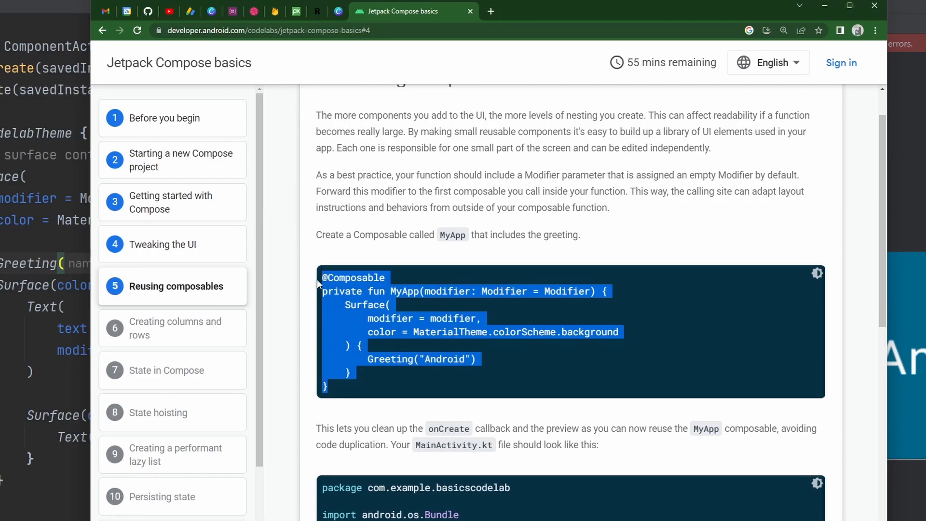
{"action": "mouse_move", "coordinate": [156, 370]}
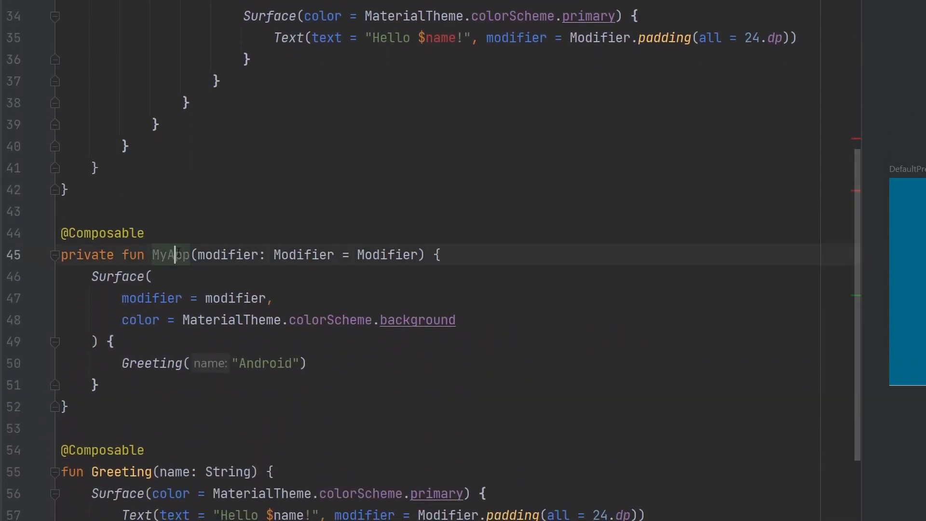
Paste the MyApp composable into MainActivity.kt and highlight its function name.
{"action": "double_click", "coordinate": [171, 255]}
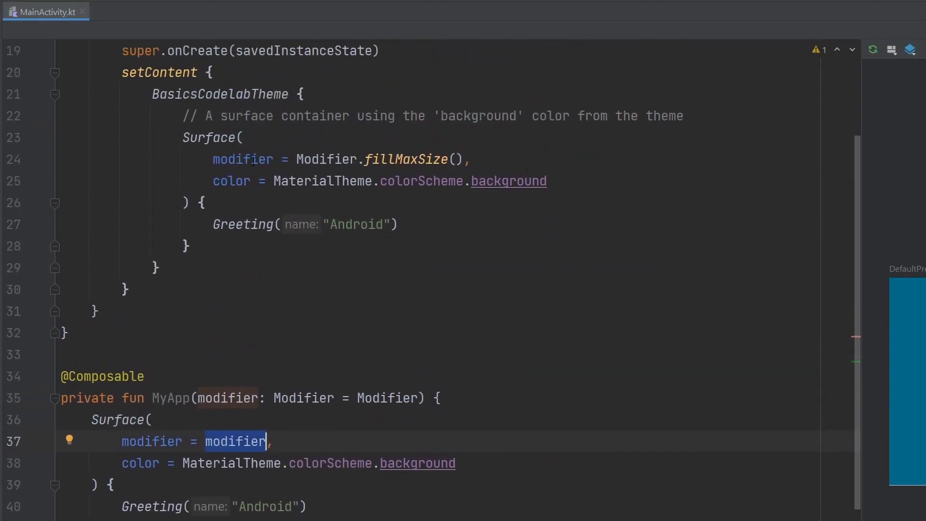
{"action": "mouse_move", "coordinate": [109, 512]}
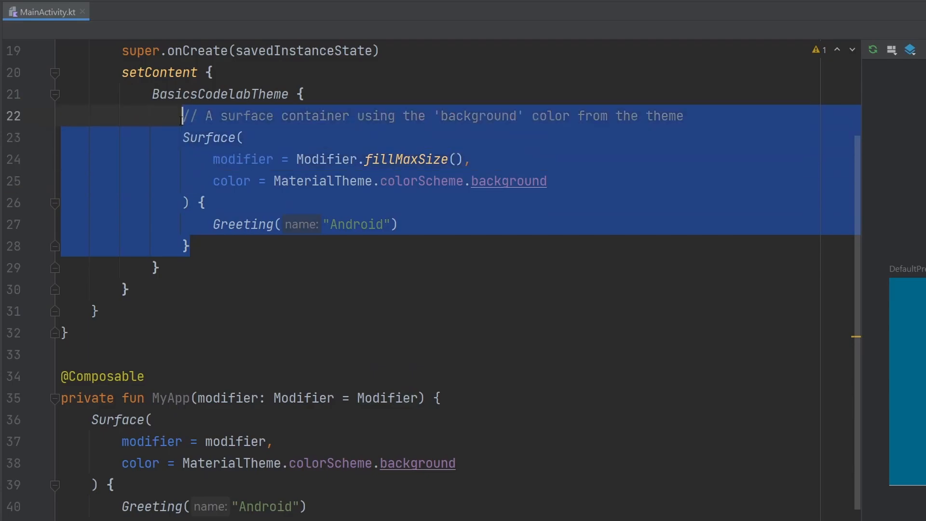
Replace the Surface block in setContent with MyApp(modifier = Modifier.fillMaxSize()).
{"action": "type", "text": "MyApp()"}
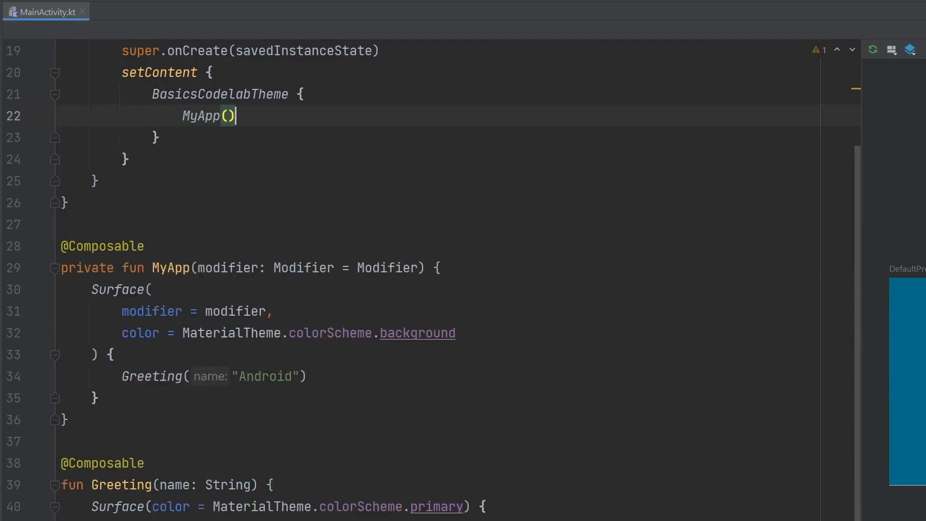
{"action": "type", "text": "modifier ="}
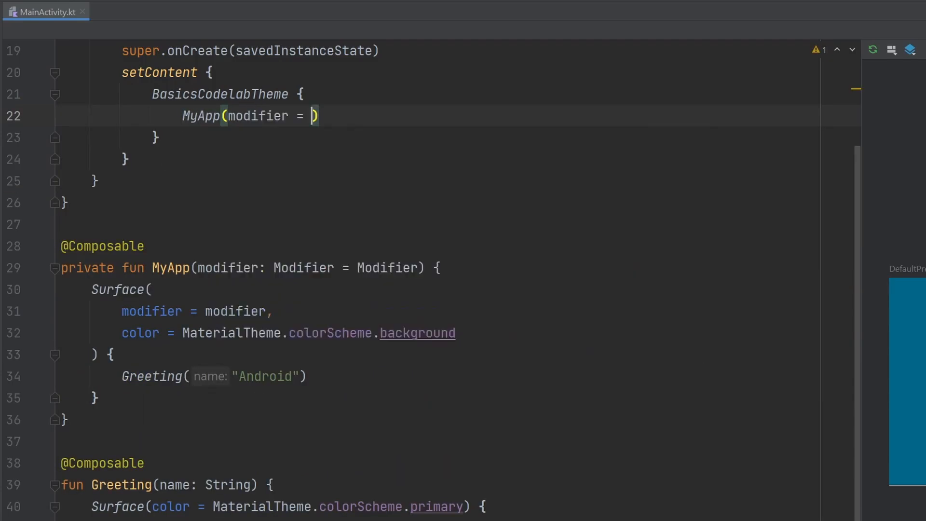
{"action": "type", "text": "Modifier.fillMaxSize()"}
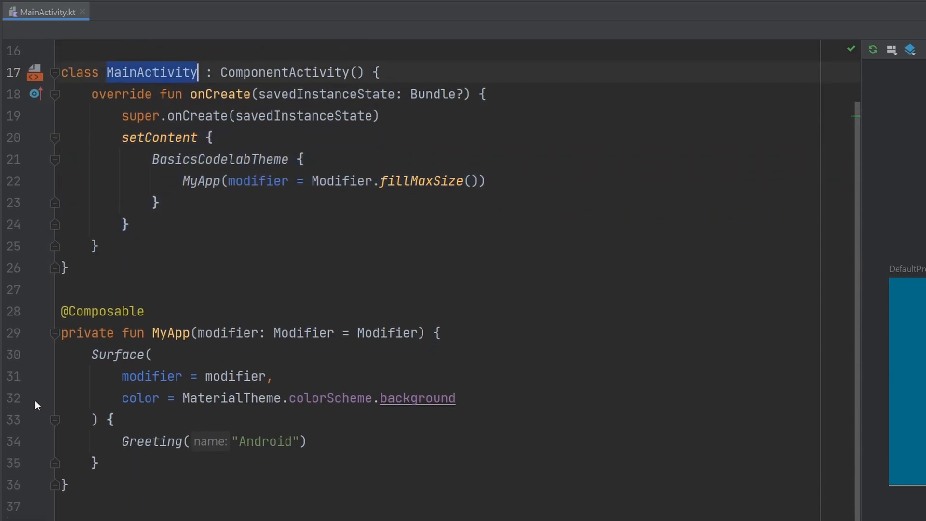
{"action": "mouse_move", "coordinate": [181, 348]}
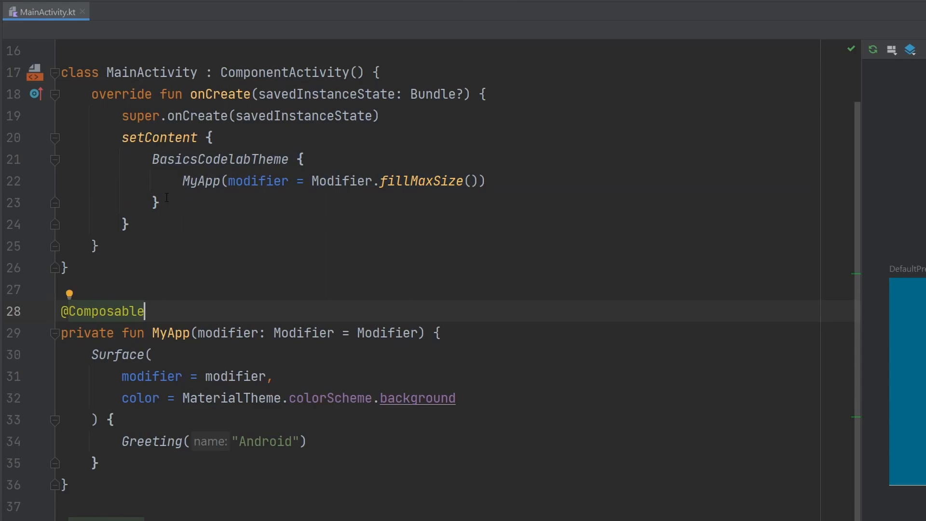
{"action": "left_click_drag", "start_coordinate": [91, 354], "coordinate": [91, 420]}
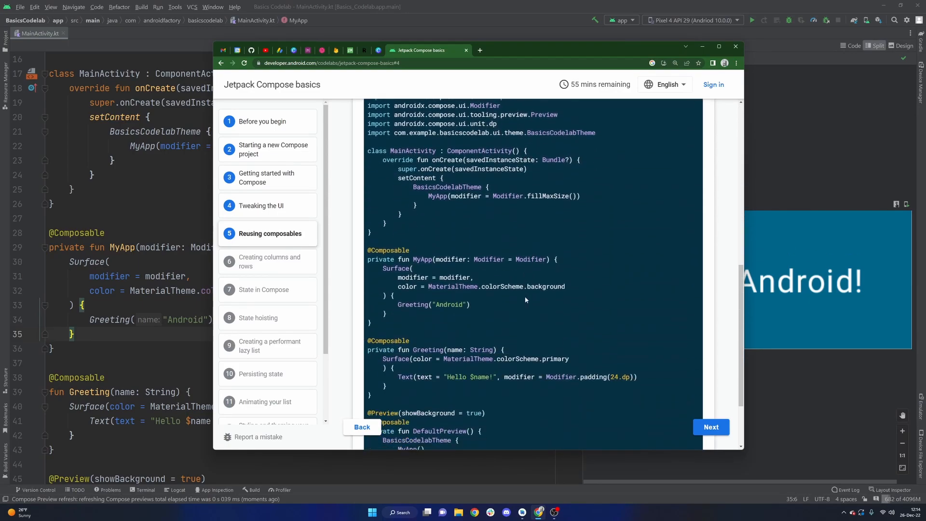
Review the finished MainActivity.kt listing and advance to step 6, Creating columns and rows.
{"action": "scroll", "scroll_direction": "down", "scroll_amount": 3}
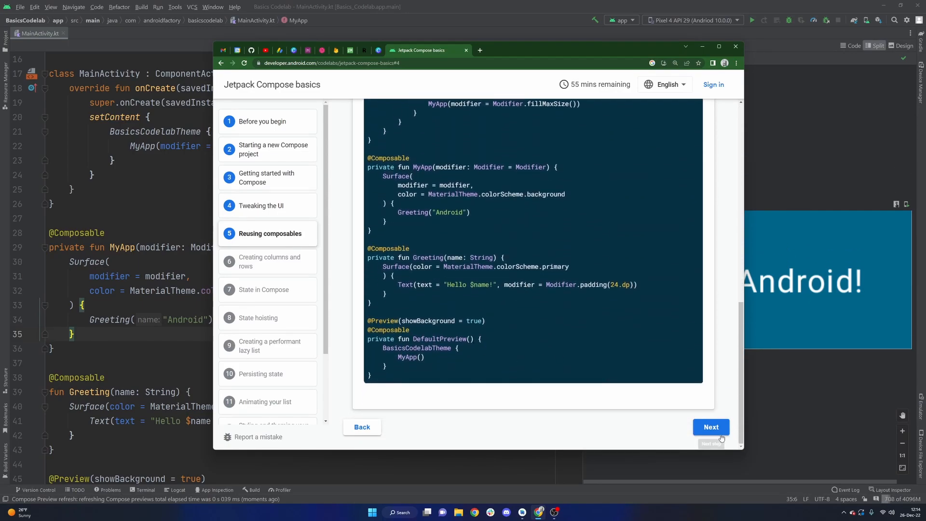
{"action": "left_click", "coordinate": [712, 427]}
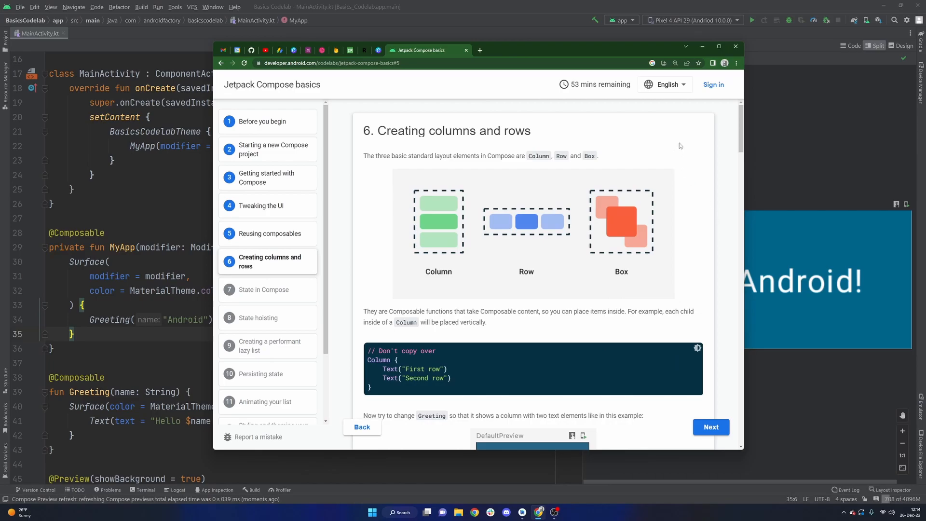
{"action": "mouse_move", "coordinate": [680, 144]}
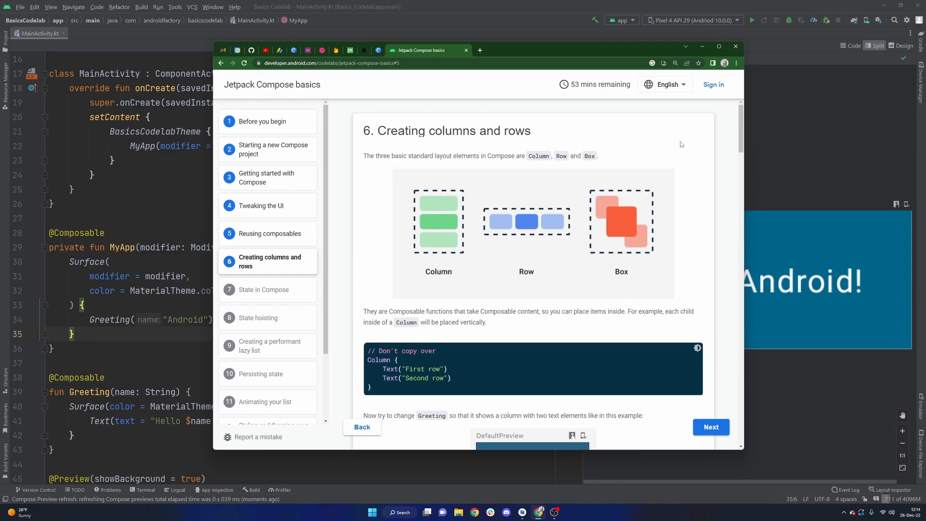
{"action": "mouse_move", "coordinate": [680, 144]}
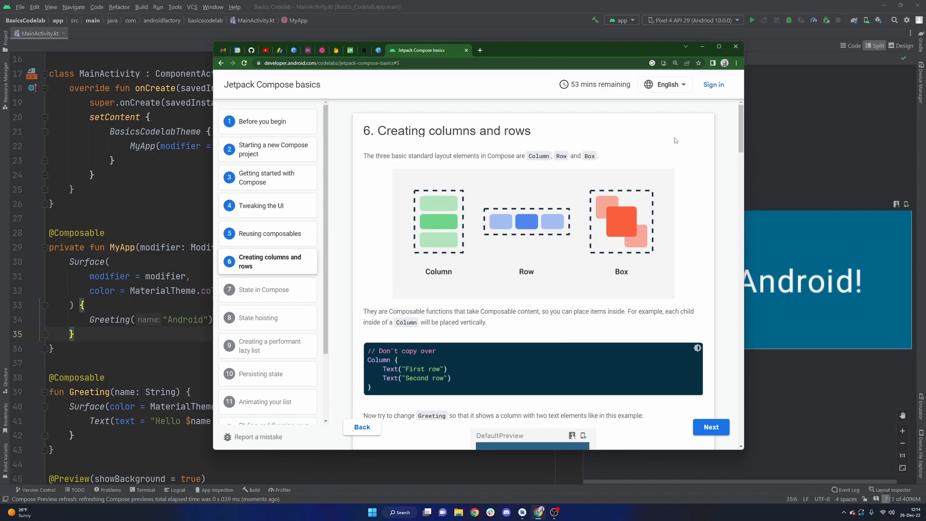
{"action": "mouse_move", "coordinate": [656, 133]}
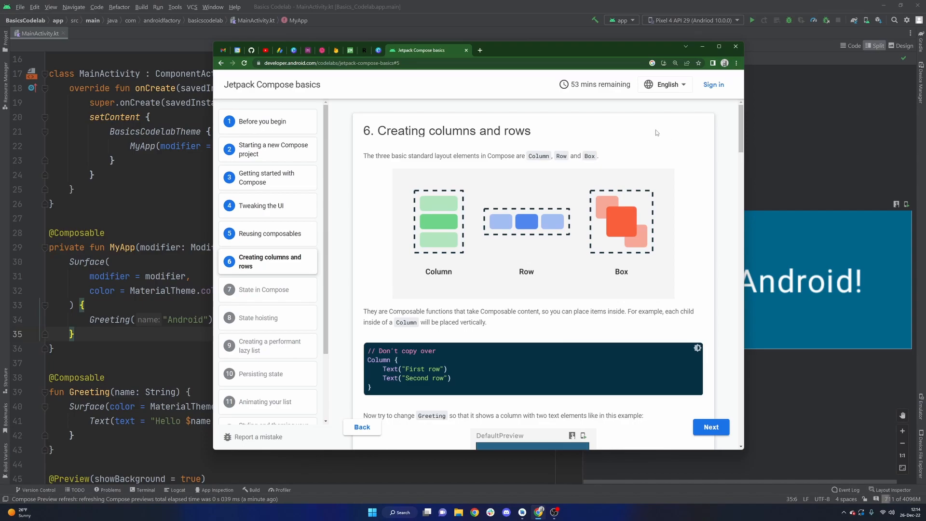